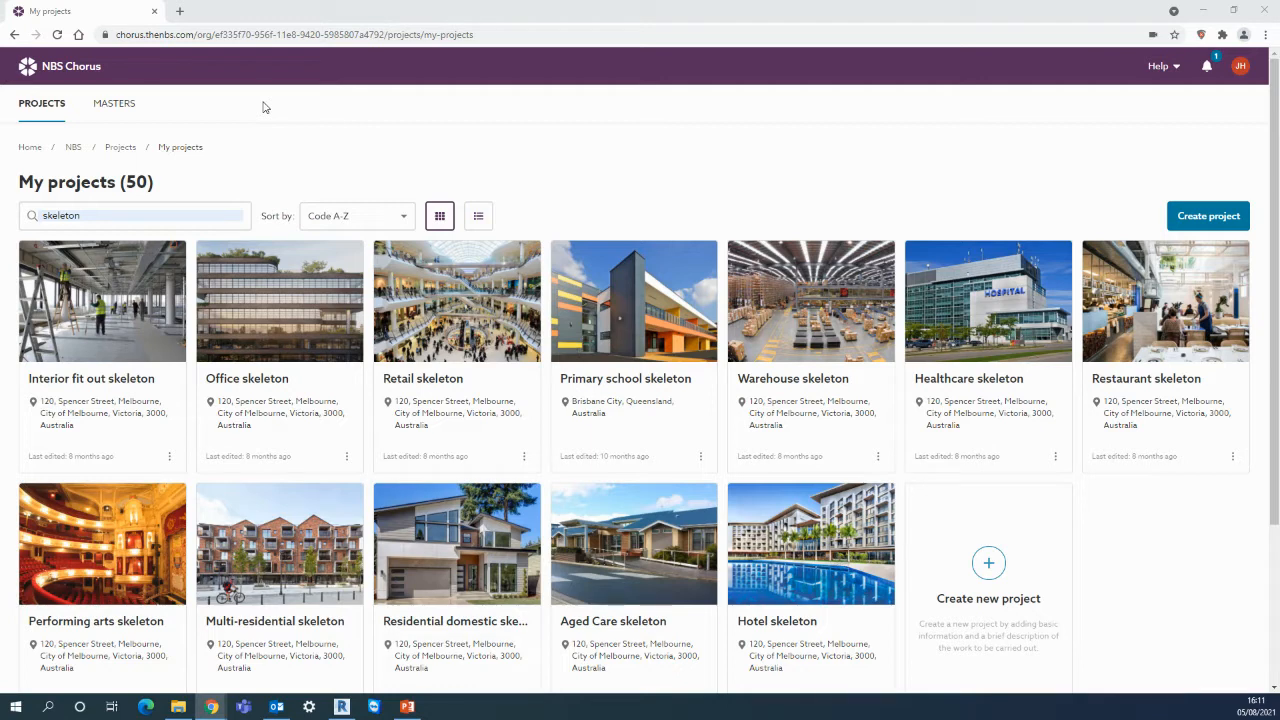
pyautogui.moveTo(168, 167)
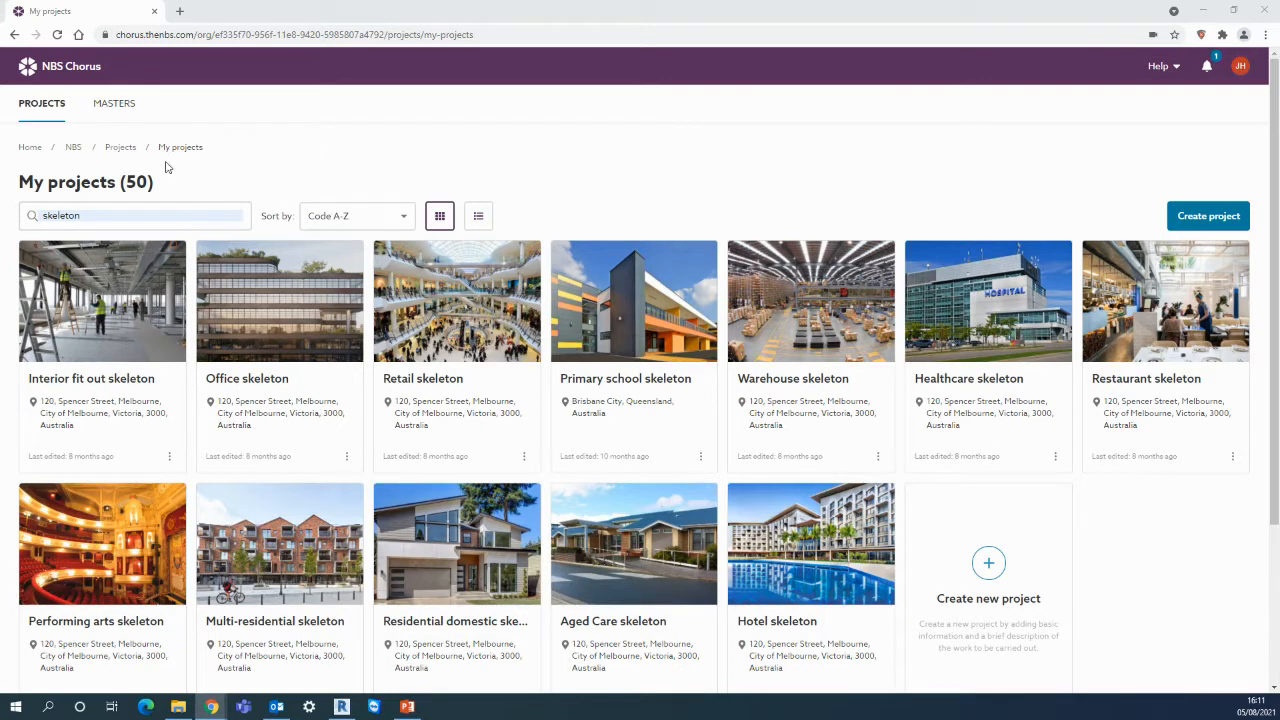
# - Filter My projects by 'speedspec' so only the SpeedSpec project demo remains
pyautogui.click(135, 215)
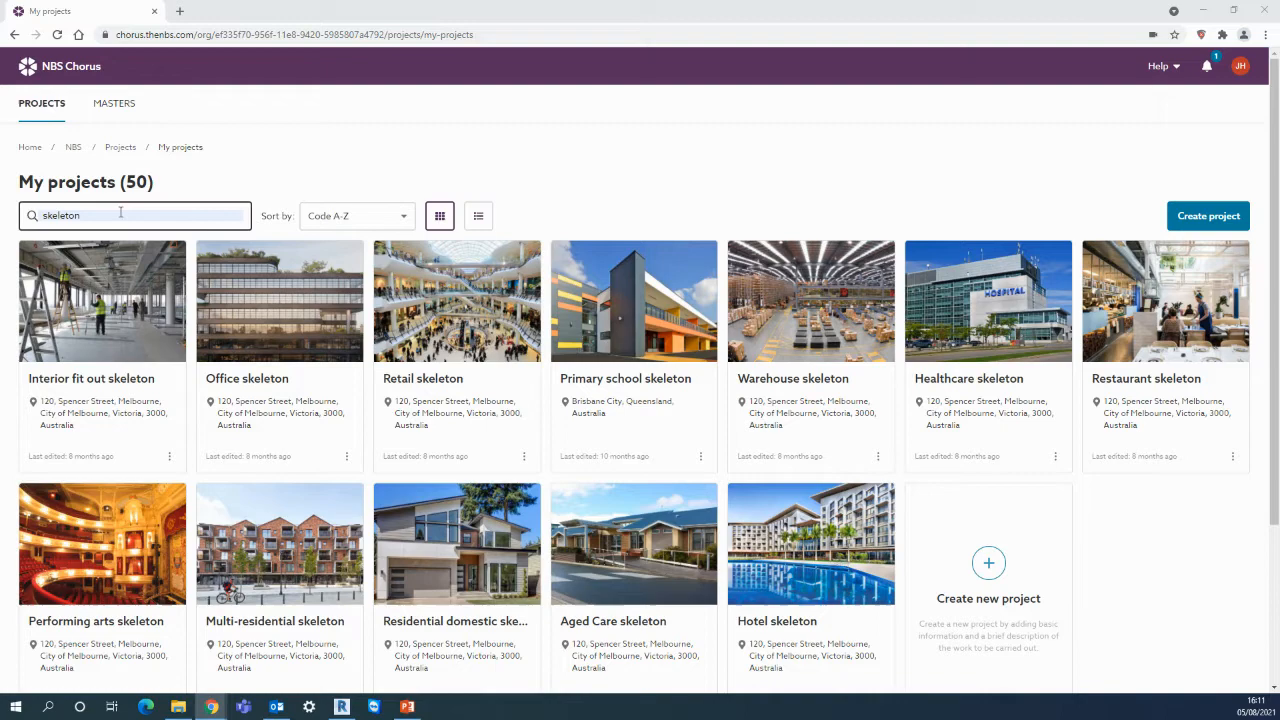
pyautogui.write('speedsped')
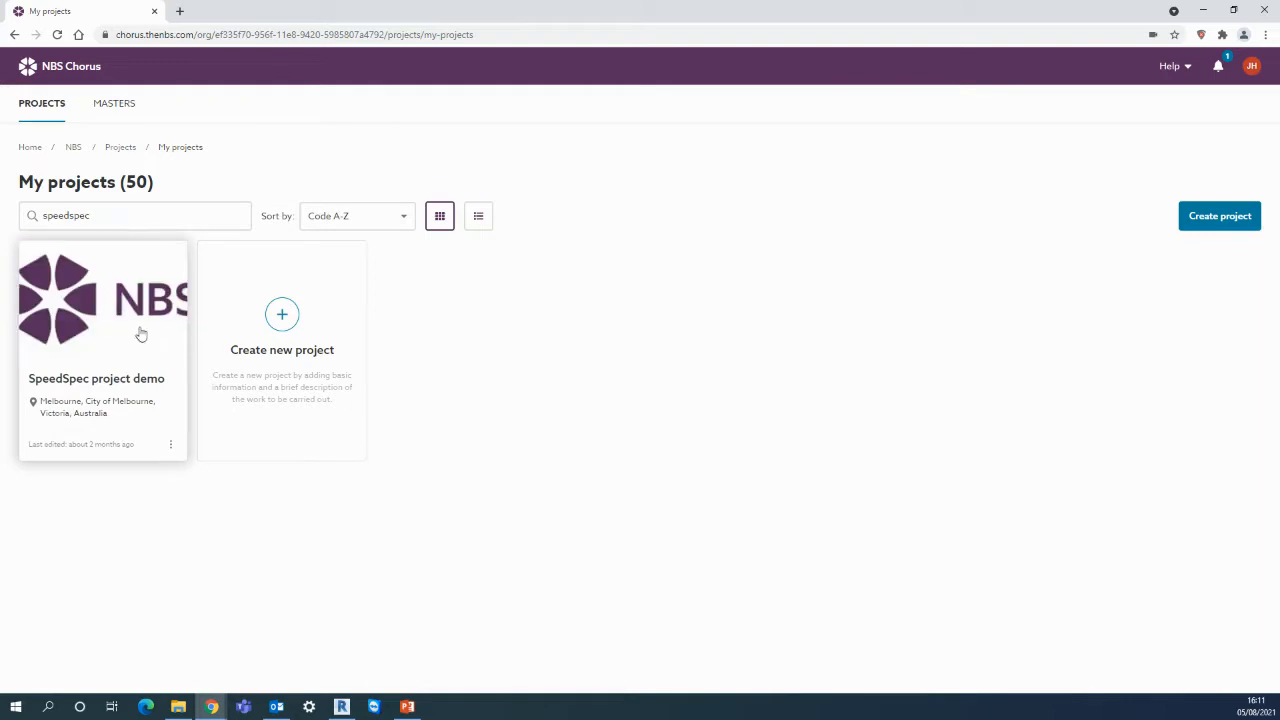
pyautogui.moveTo(282, 314)
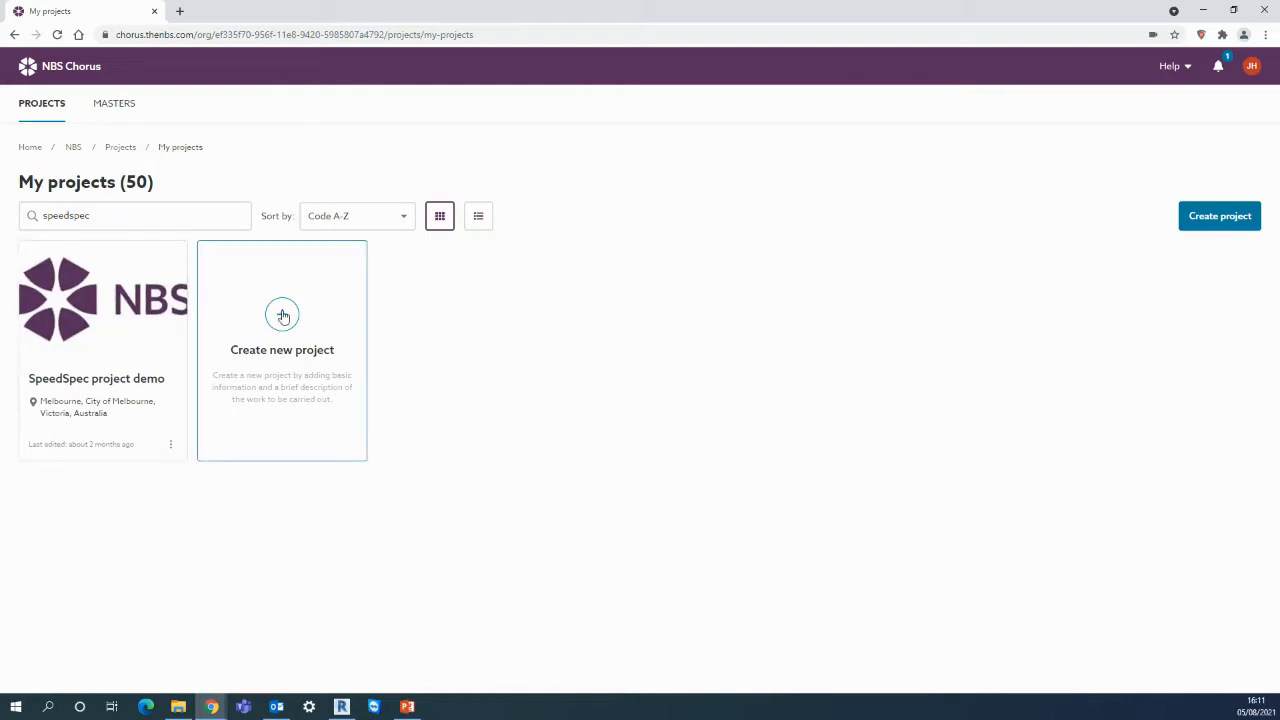
# - Create project 0508 'SpeedSpec test' located in Melbourne, Victoria, Australia
pyautogui.click(282, 315)
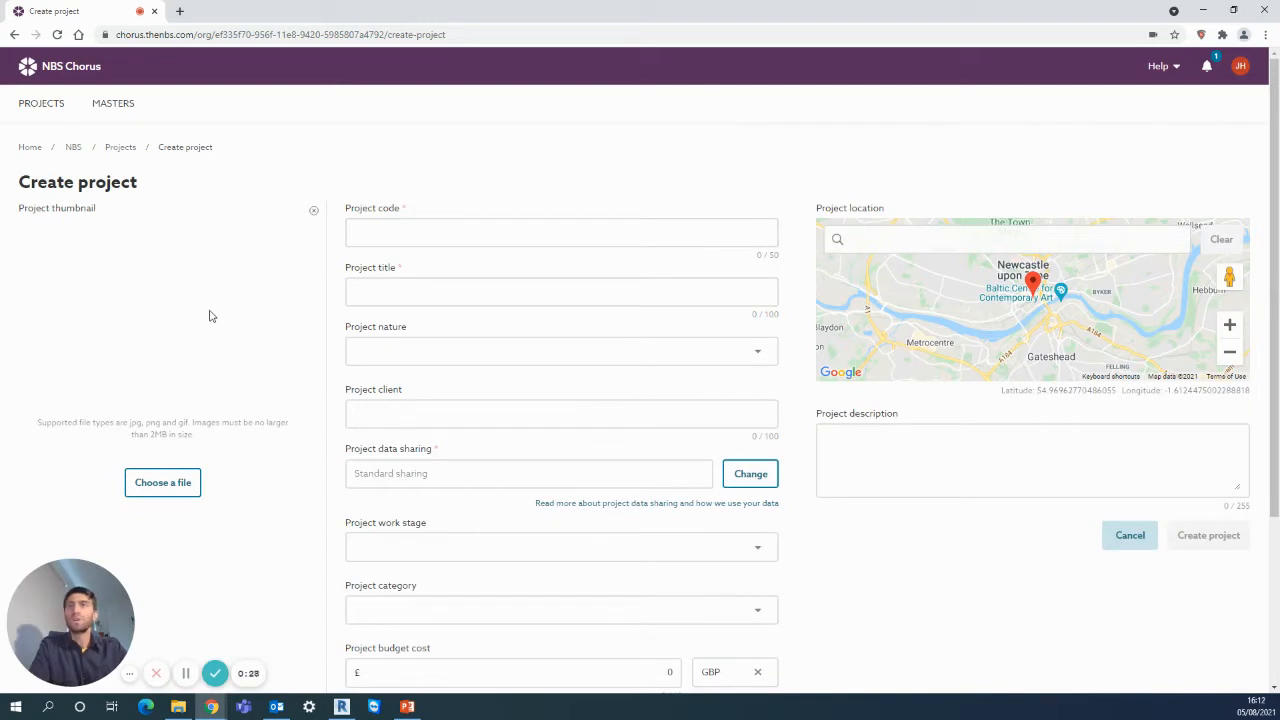
pyautogui.click(560, 232)
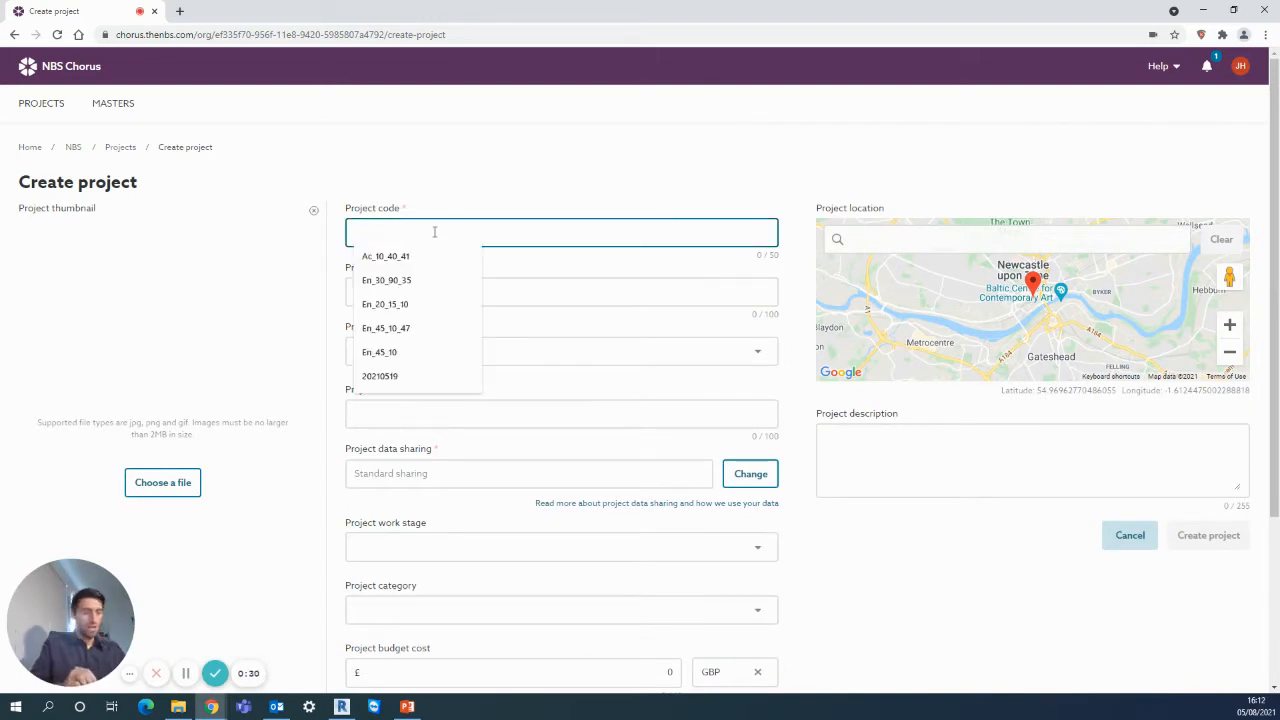
pyautogui.write('0508')
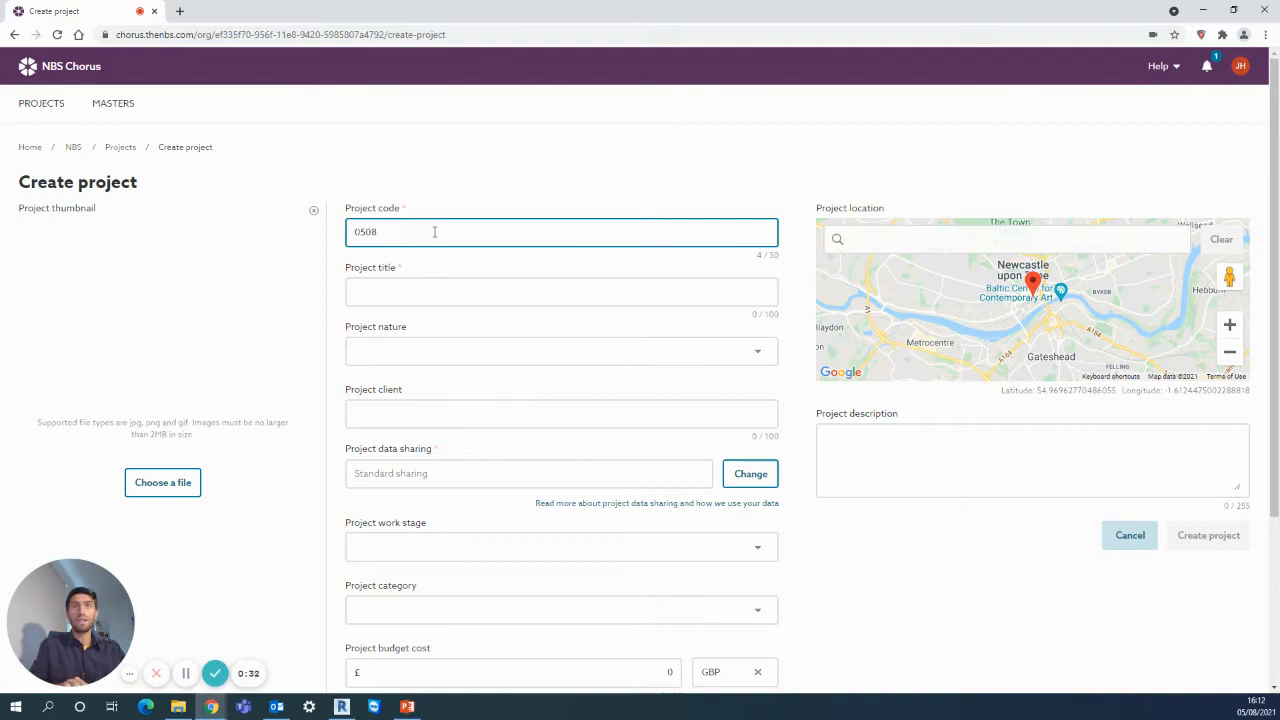
pyautogui.click(560, 291)
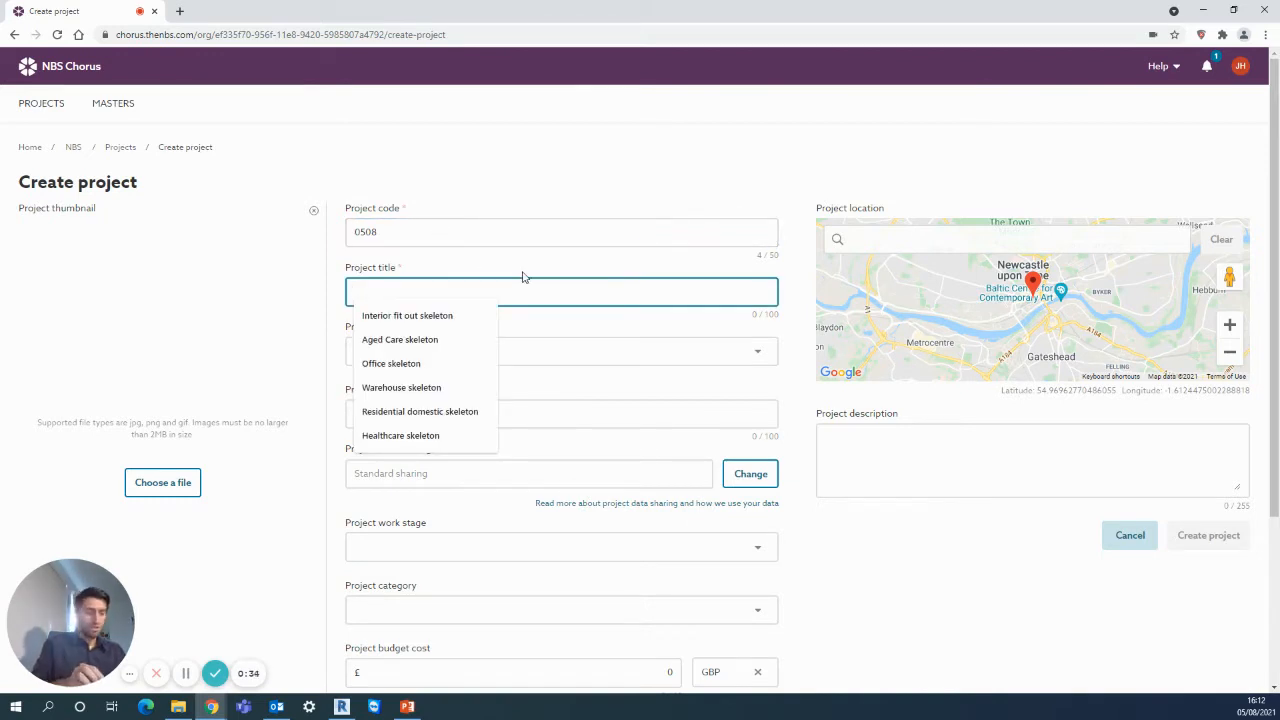
pyautogui.write('SpeedSpec test')
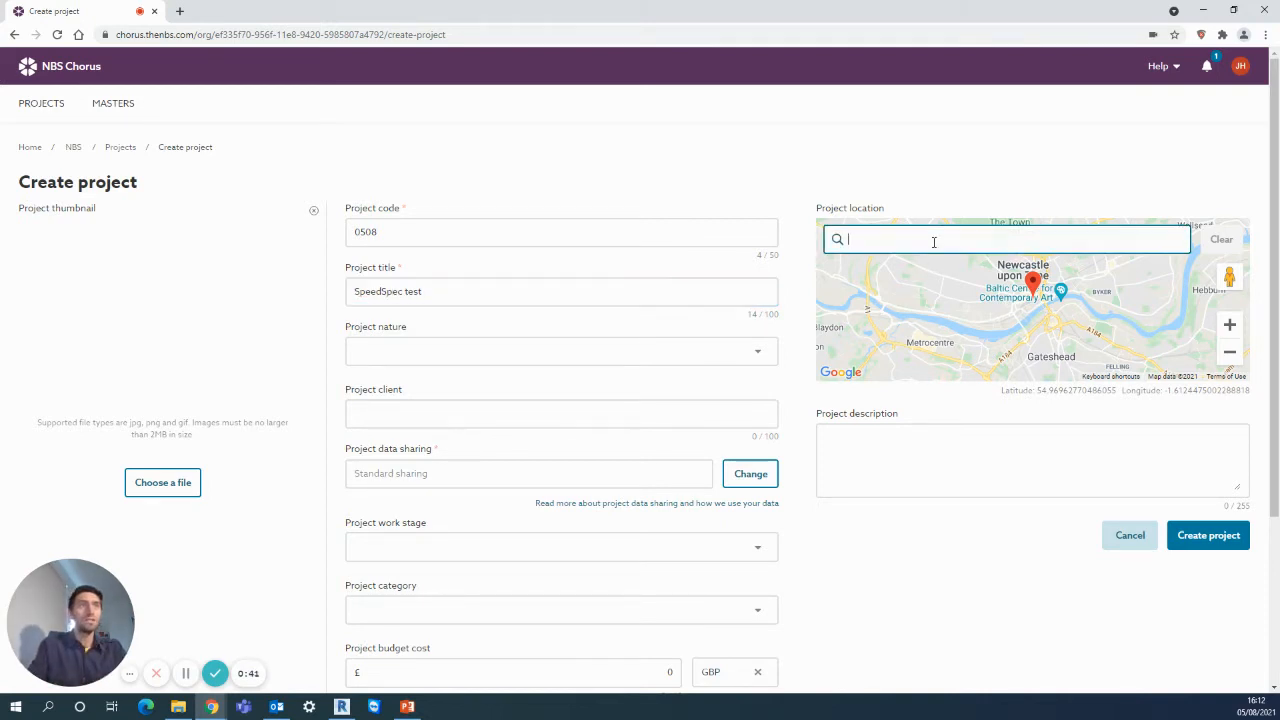
pyautogui.write('melbourne')
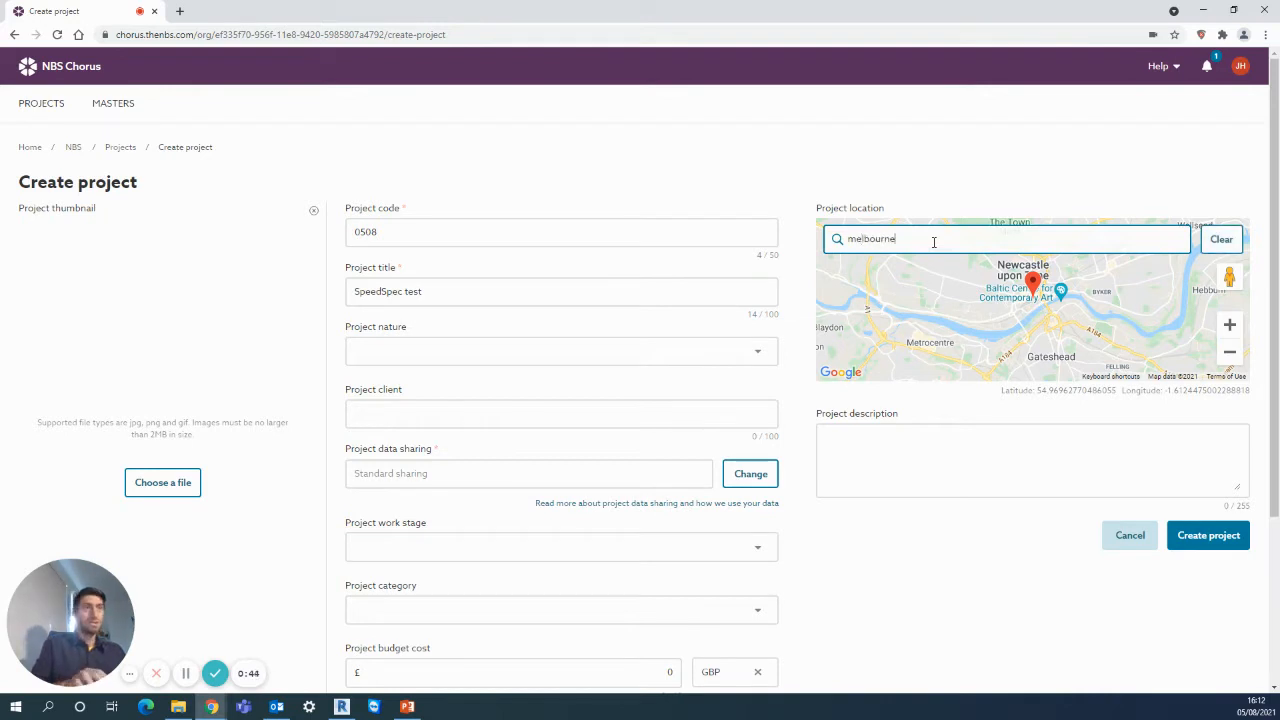
pyautogui.click(1000, 238)
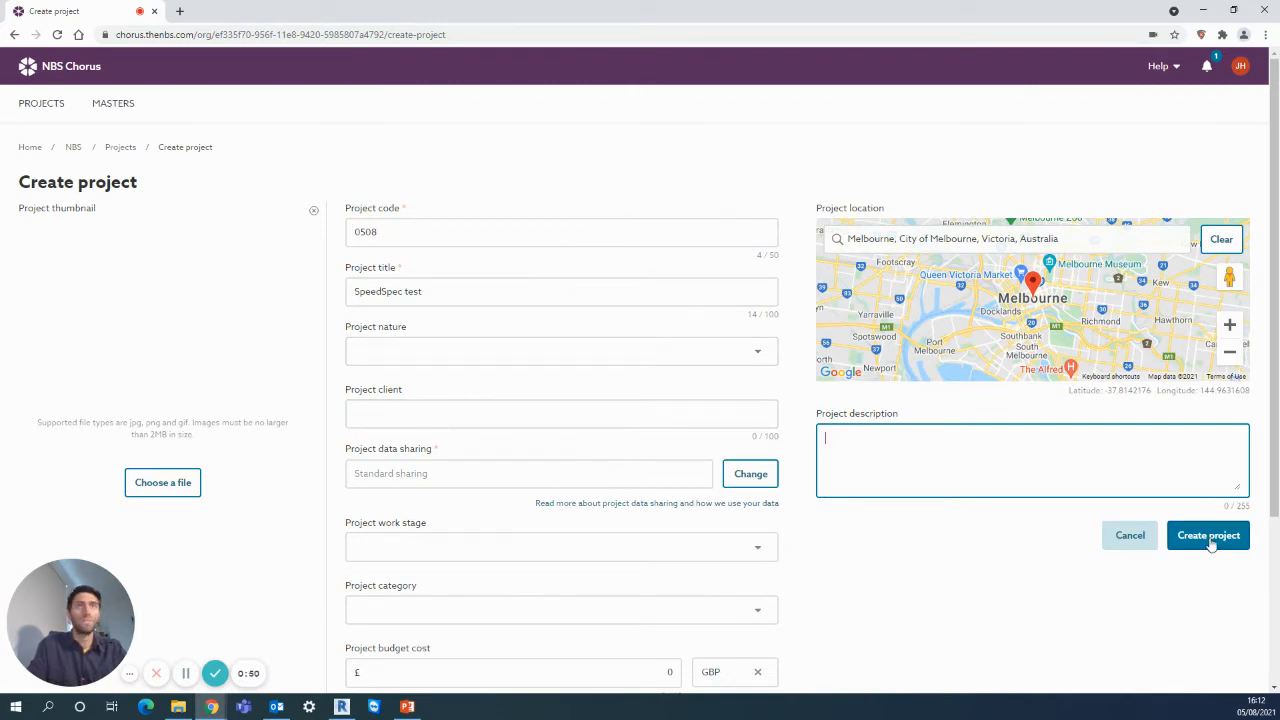
pyautogui.click(1207, 535)
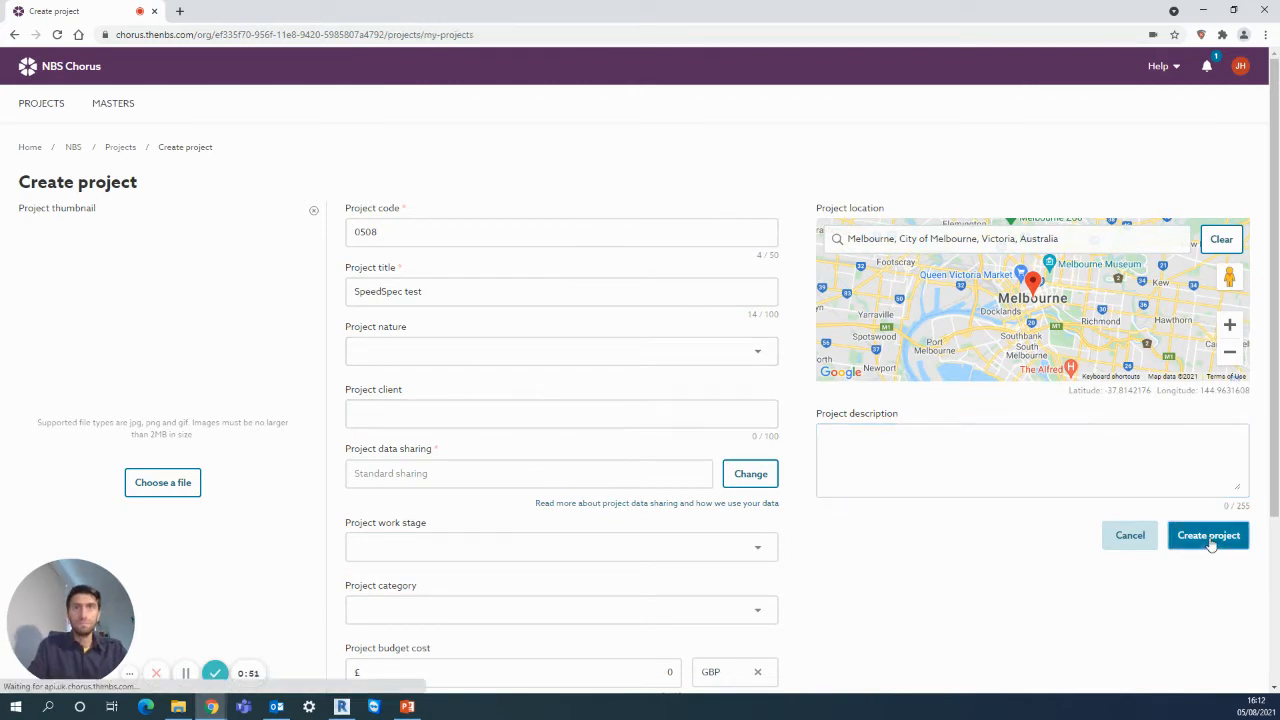
# - Search projects for 'speedspec' and open the empty SpeedSpec test project
pyautogui.click(1208, 535)
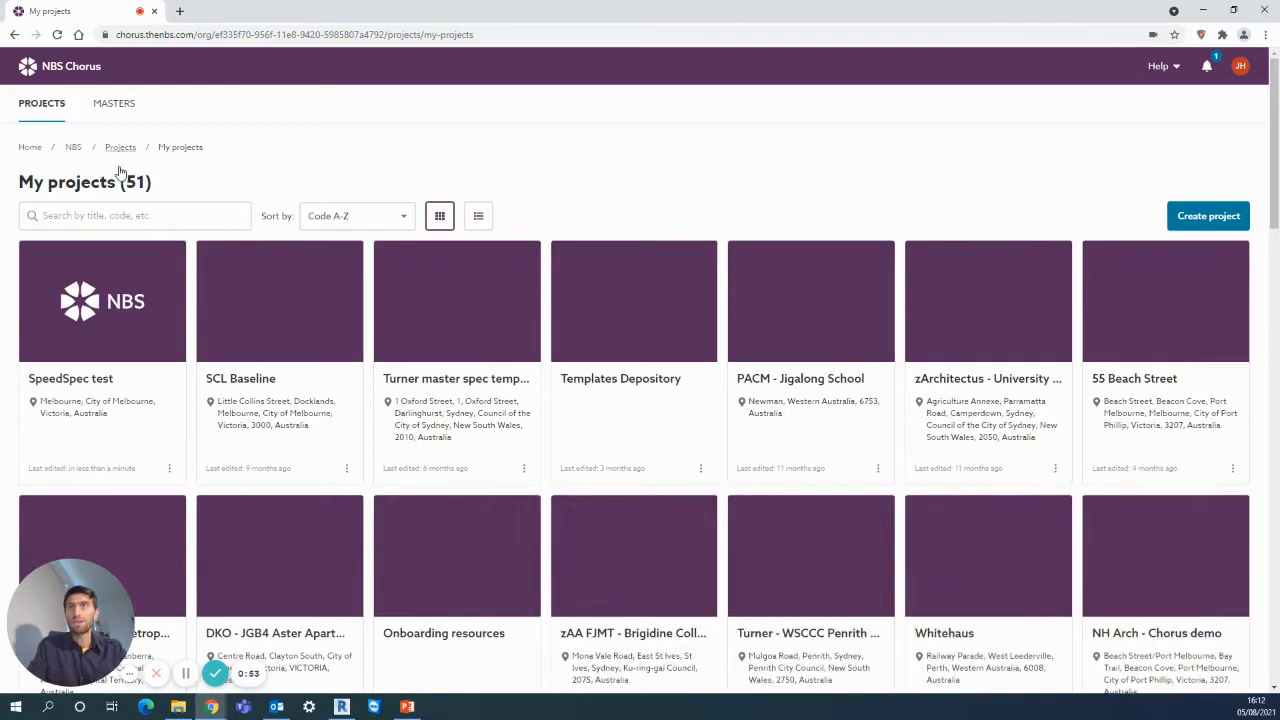
pyautogui.write('speedspec')
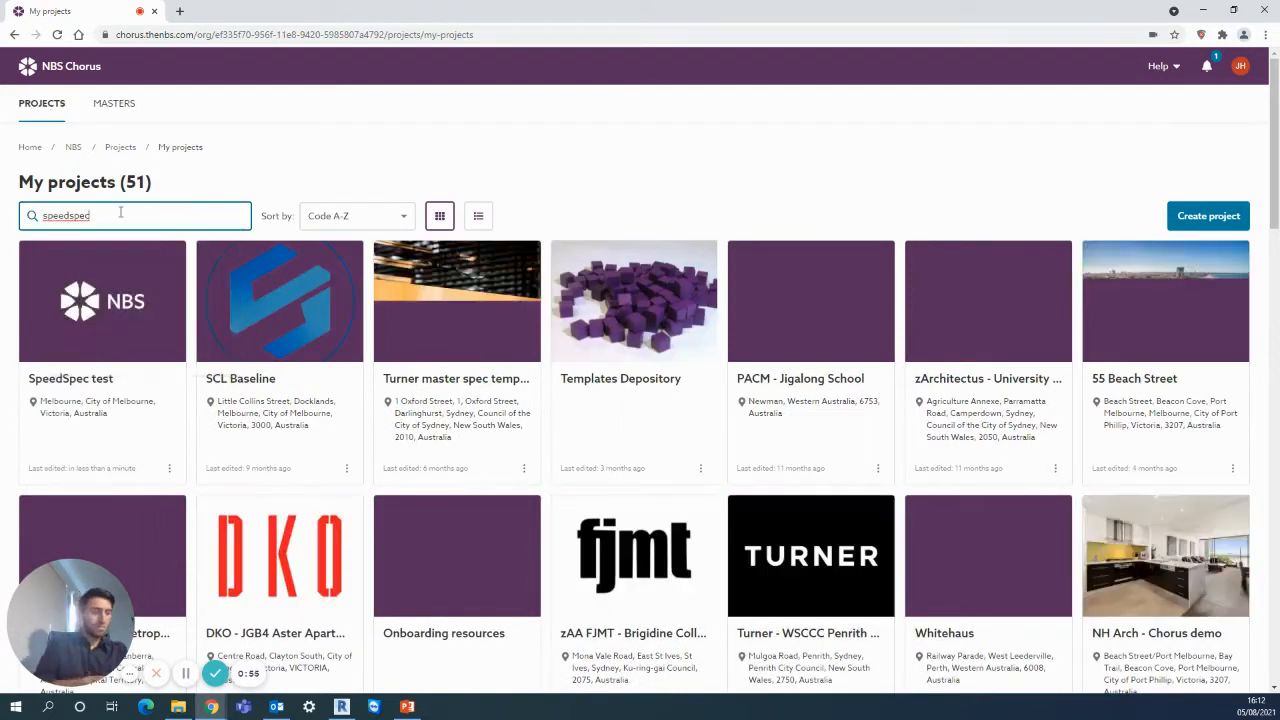
pyautogui.write('speedspec')
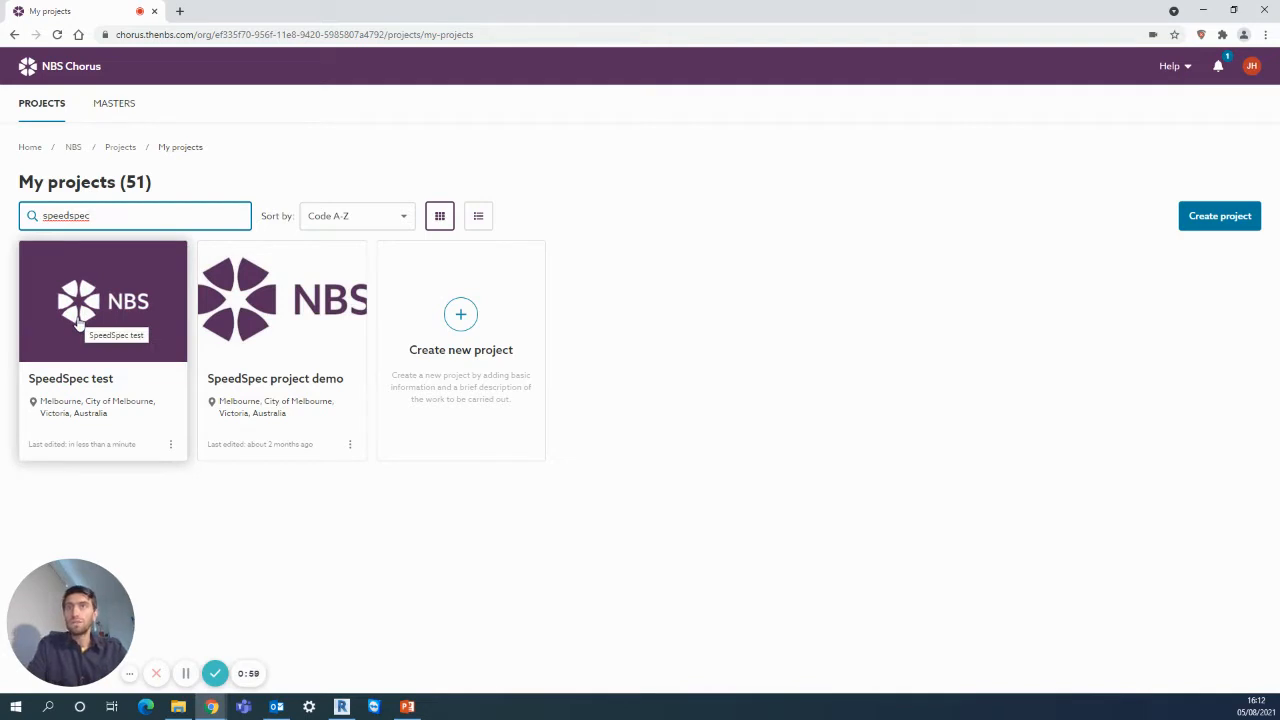
pyautogui.click(103, 300)
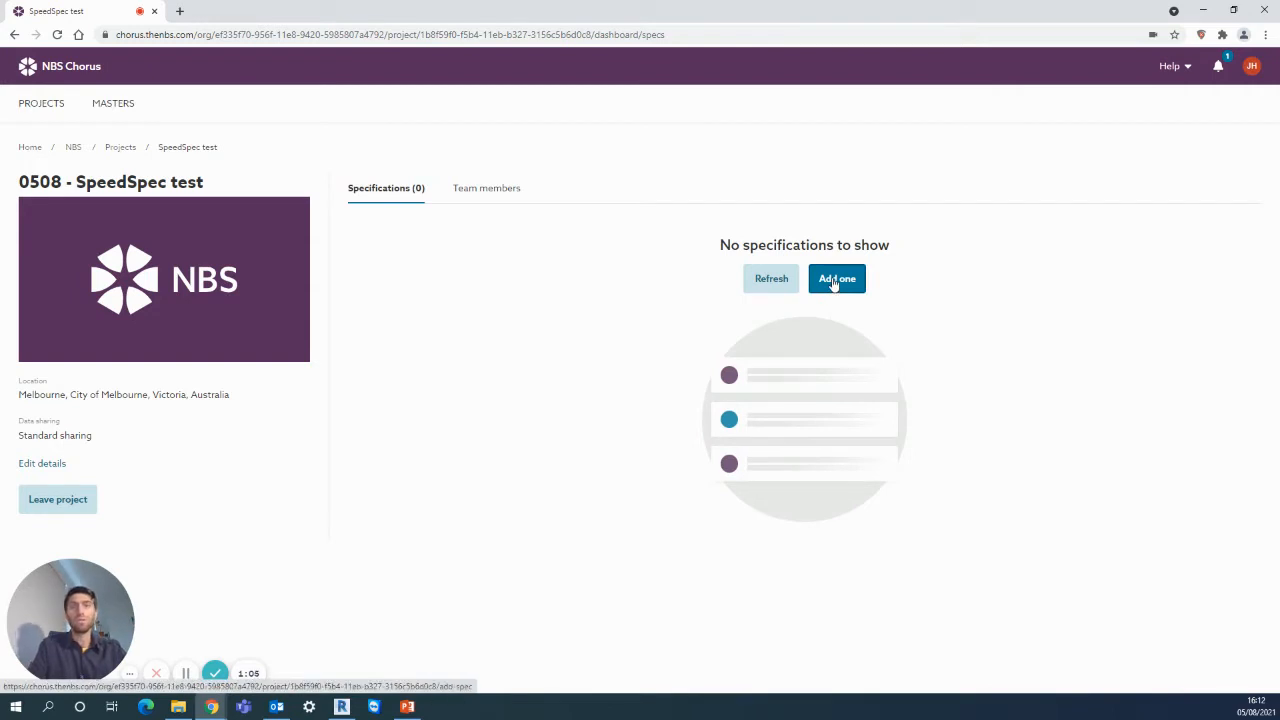
# - Add an 'Architecture' specification based on the Australia - SpeedSpec content set
pyautogui.click(836, 278)
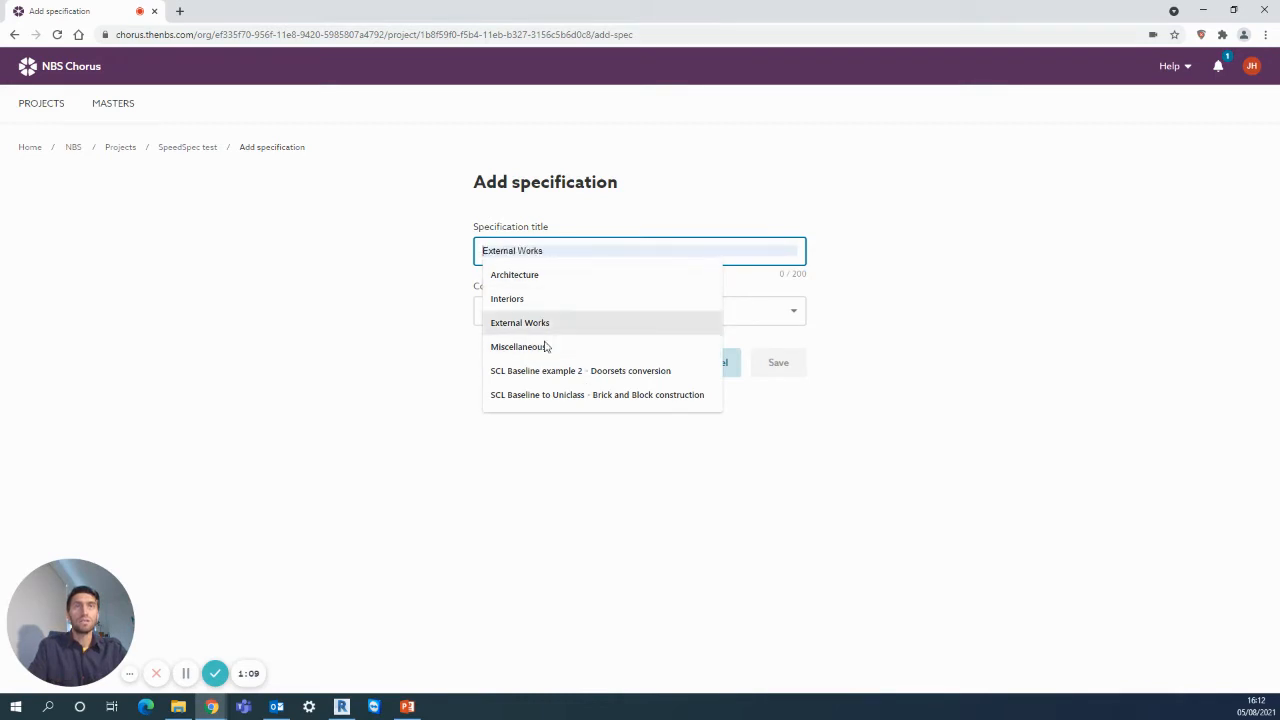
pyautogui.click(514, 274)
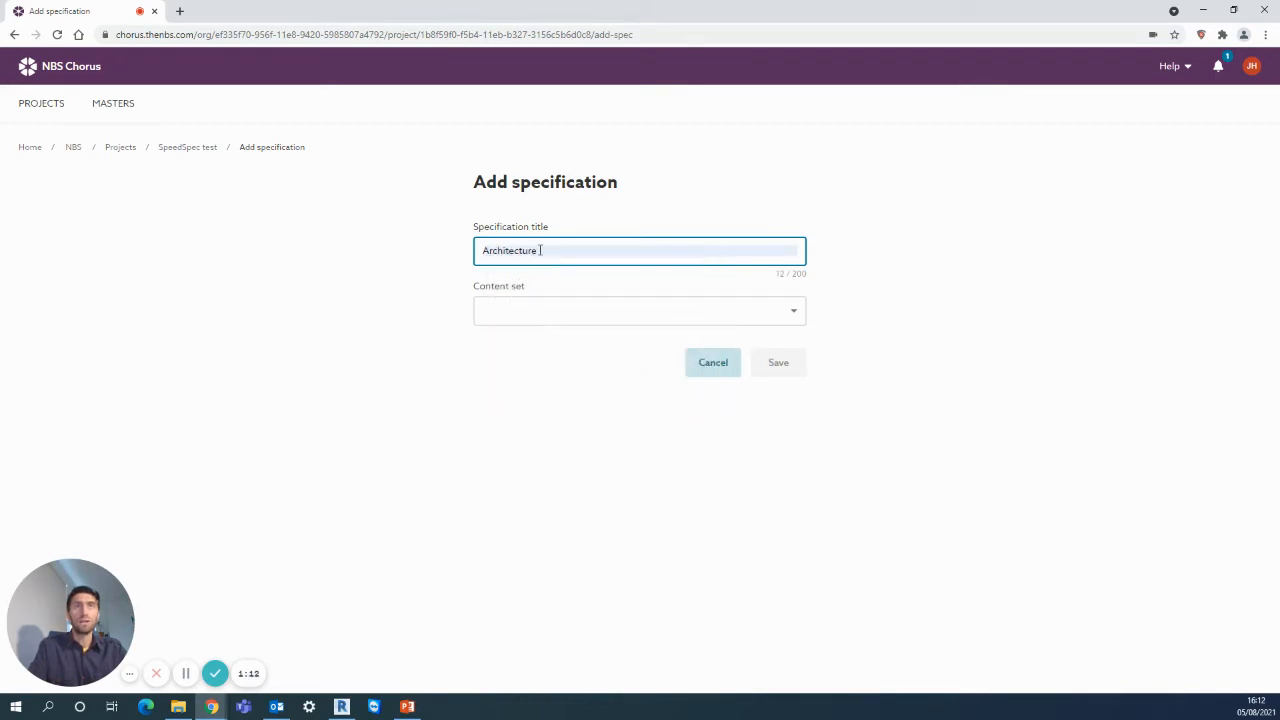
pyautogui.click(639, 310)
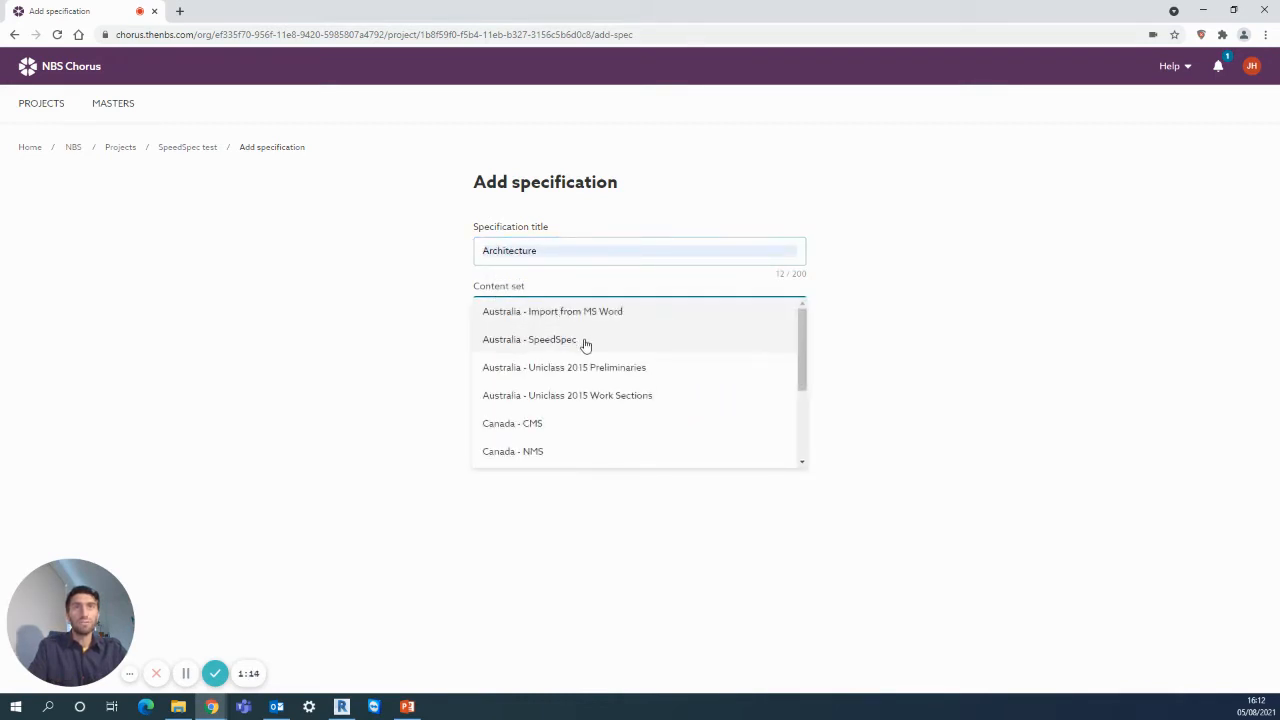
pyautogui.click(529, 339)
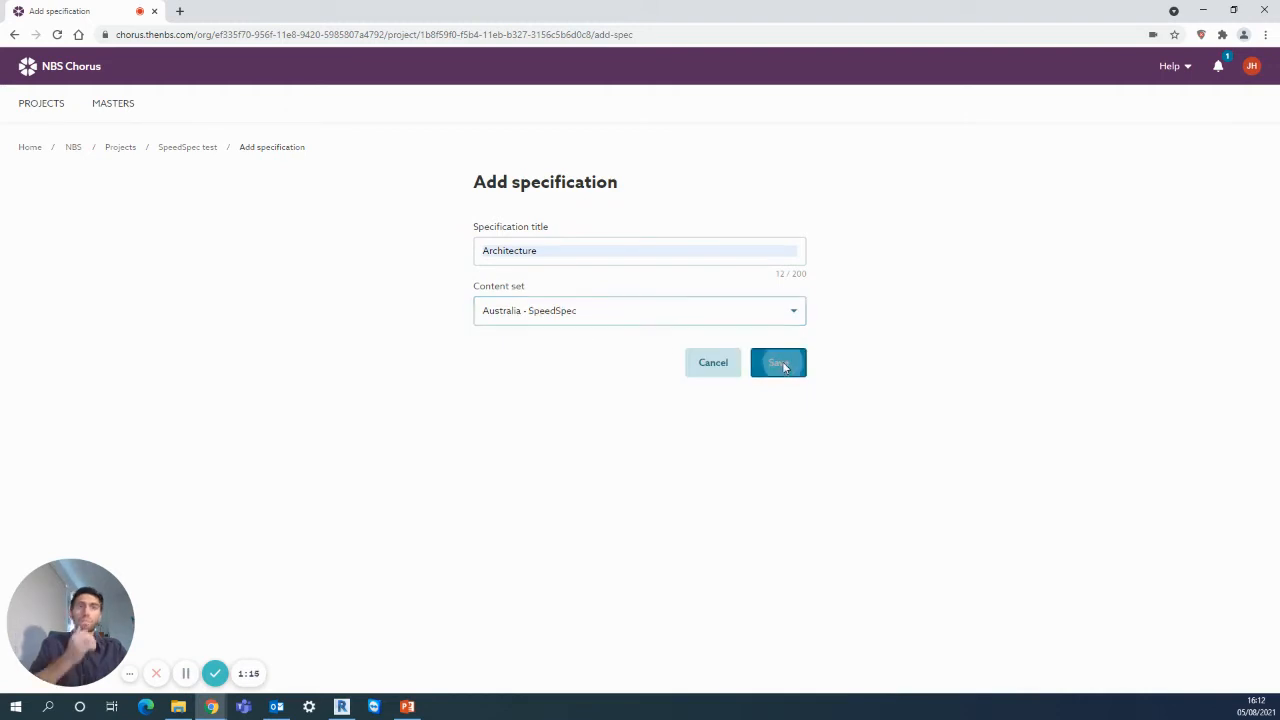
pyautogui.click(778, 362)
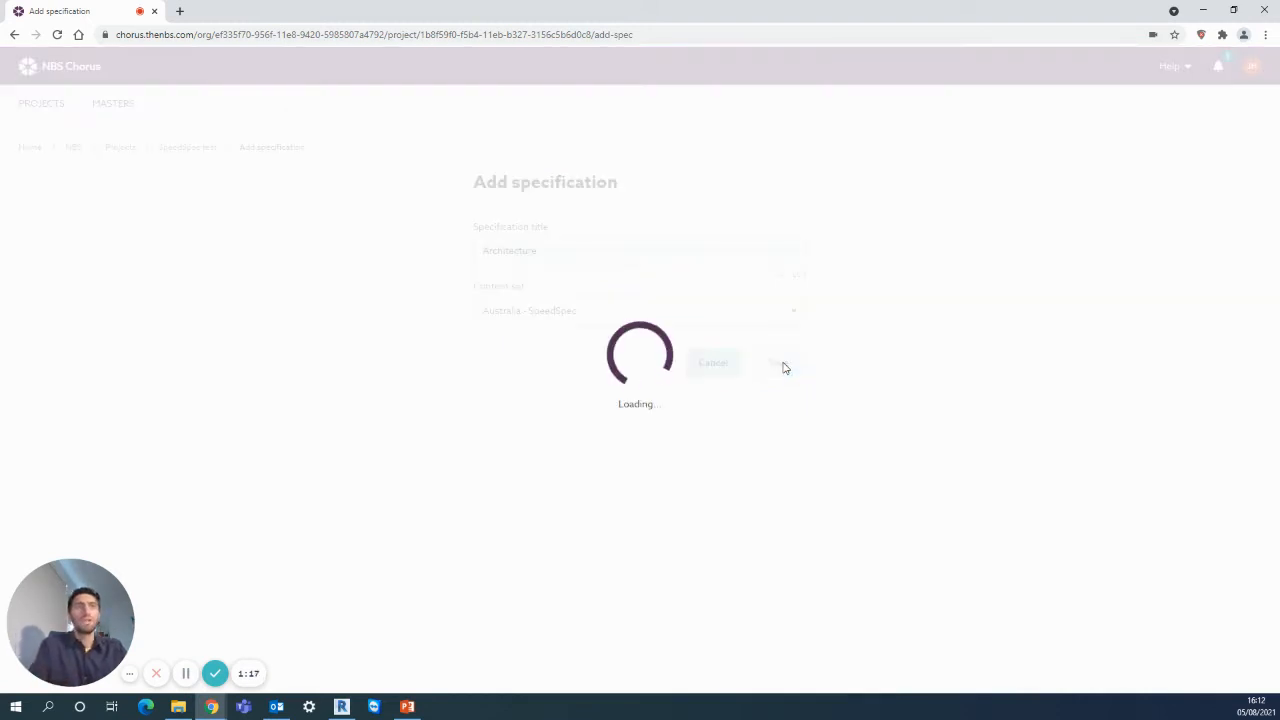
pyautogui.click(779, 362)
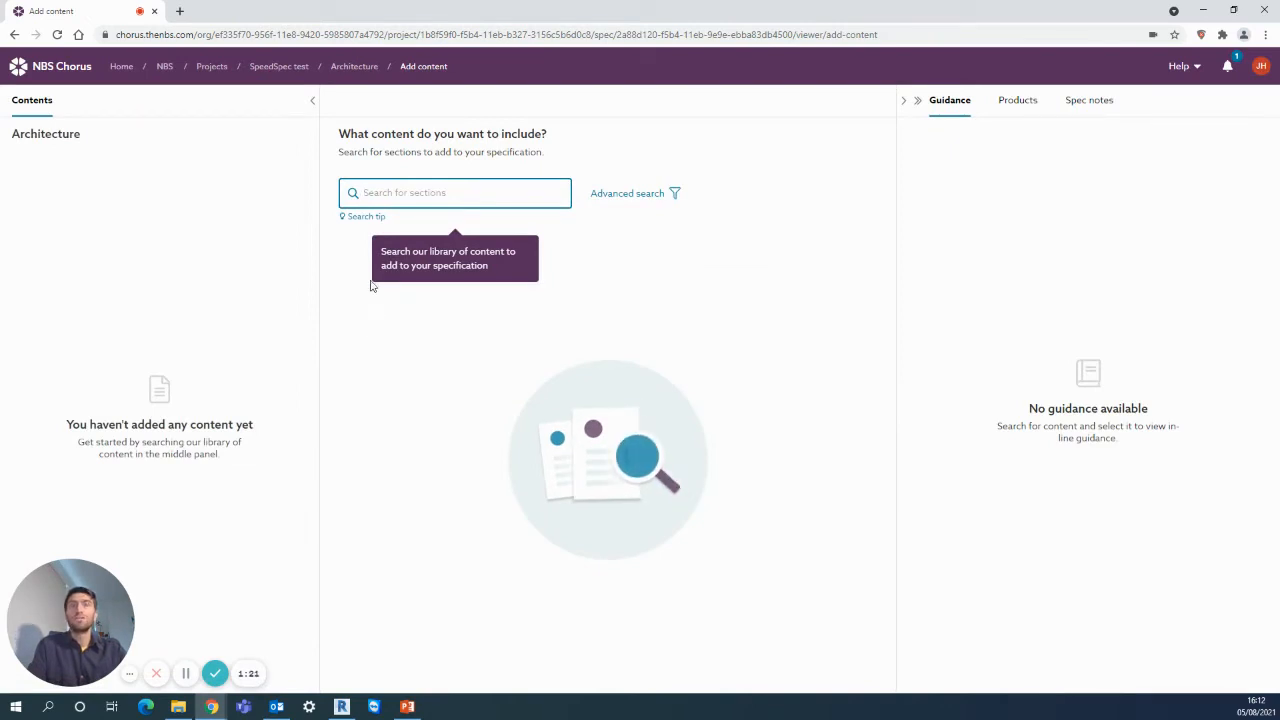
# - Search the Architecture specification's content for 'cladding', listing 17 sections
pyautogui.write('c')
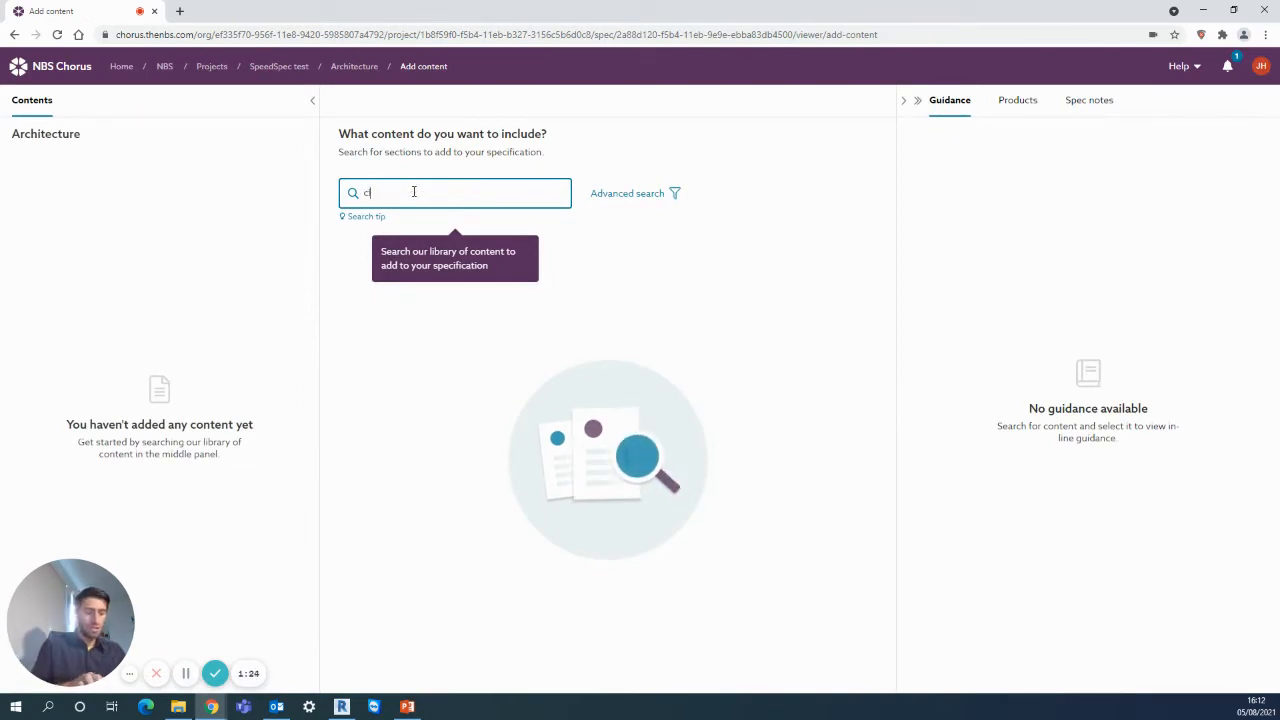
pyautogui.write('ladding')
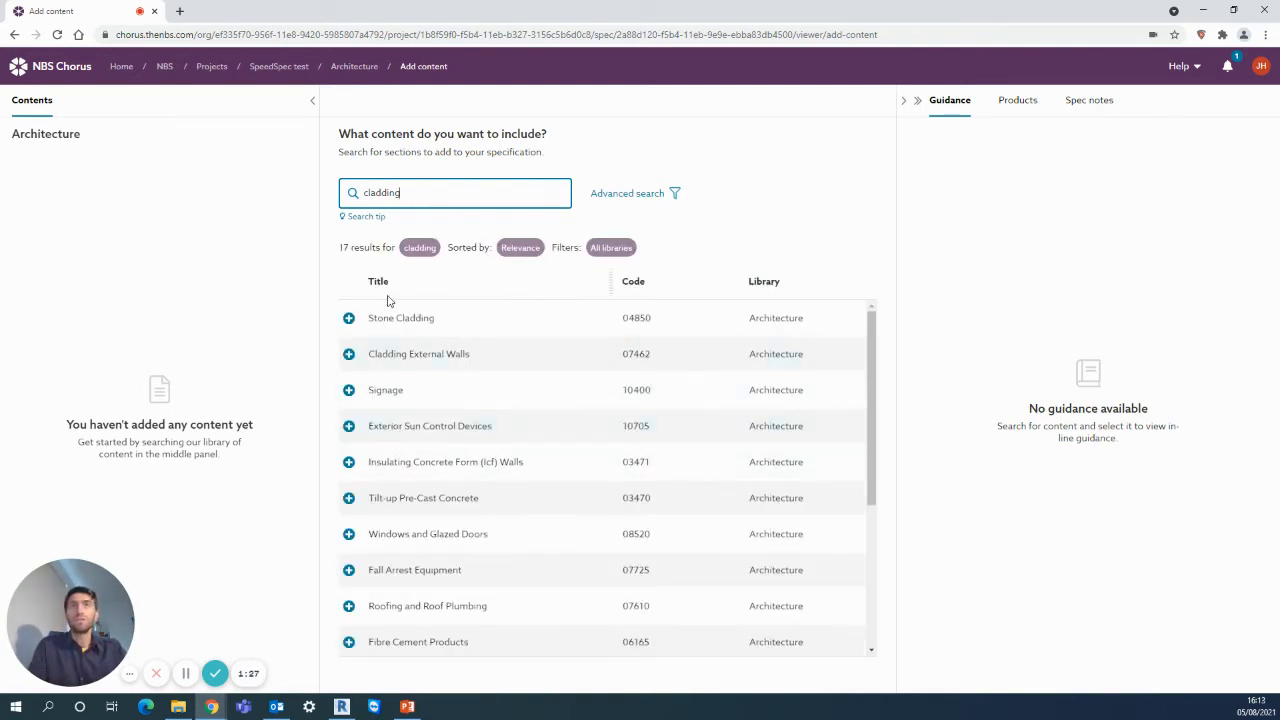
pyautogui.moveTo(214, 77)
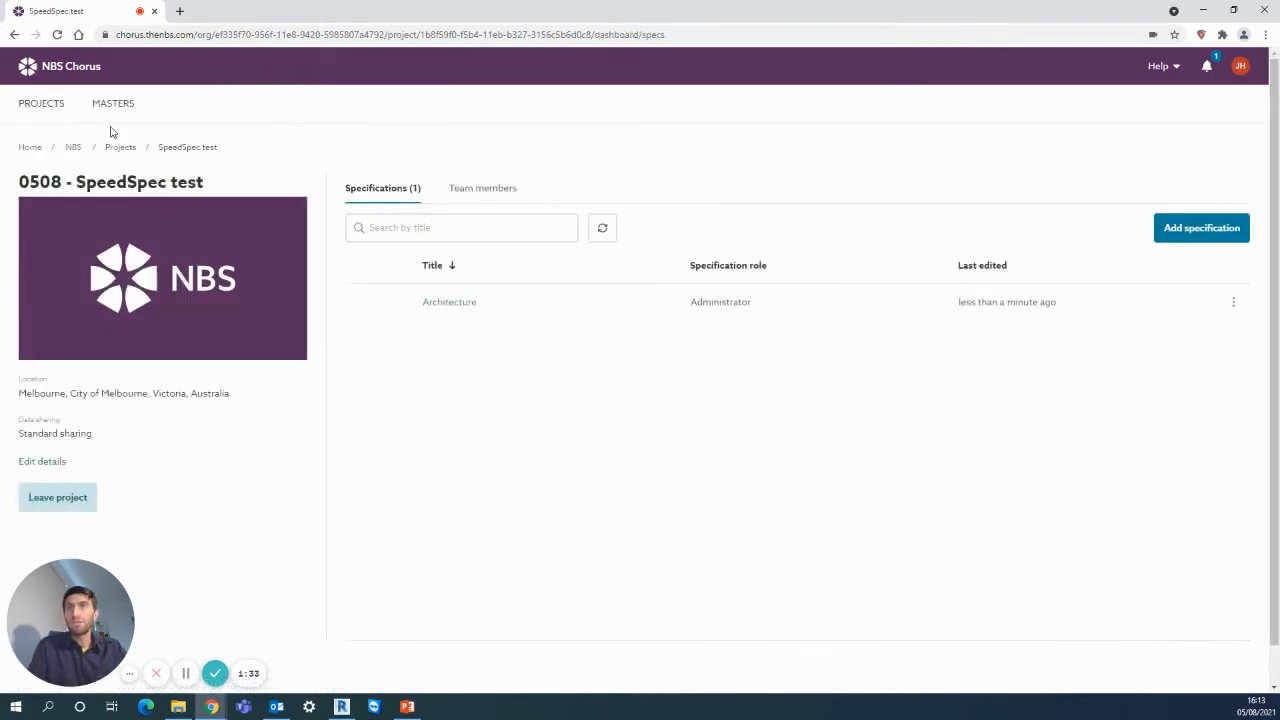
# - Open the SpeedSpec content set from the SpeedSpec full content master folder
pyautogui.click(113, 103)
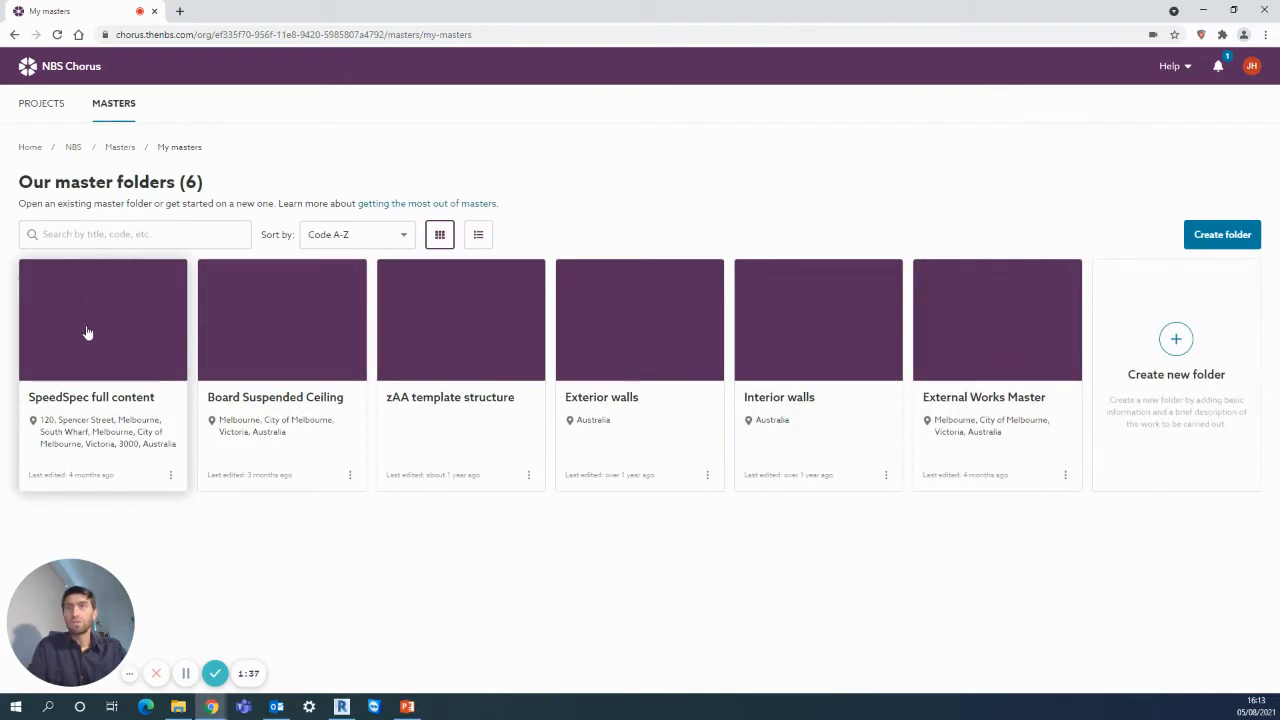
pyautogui.click(103, 320)
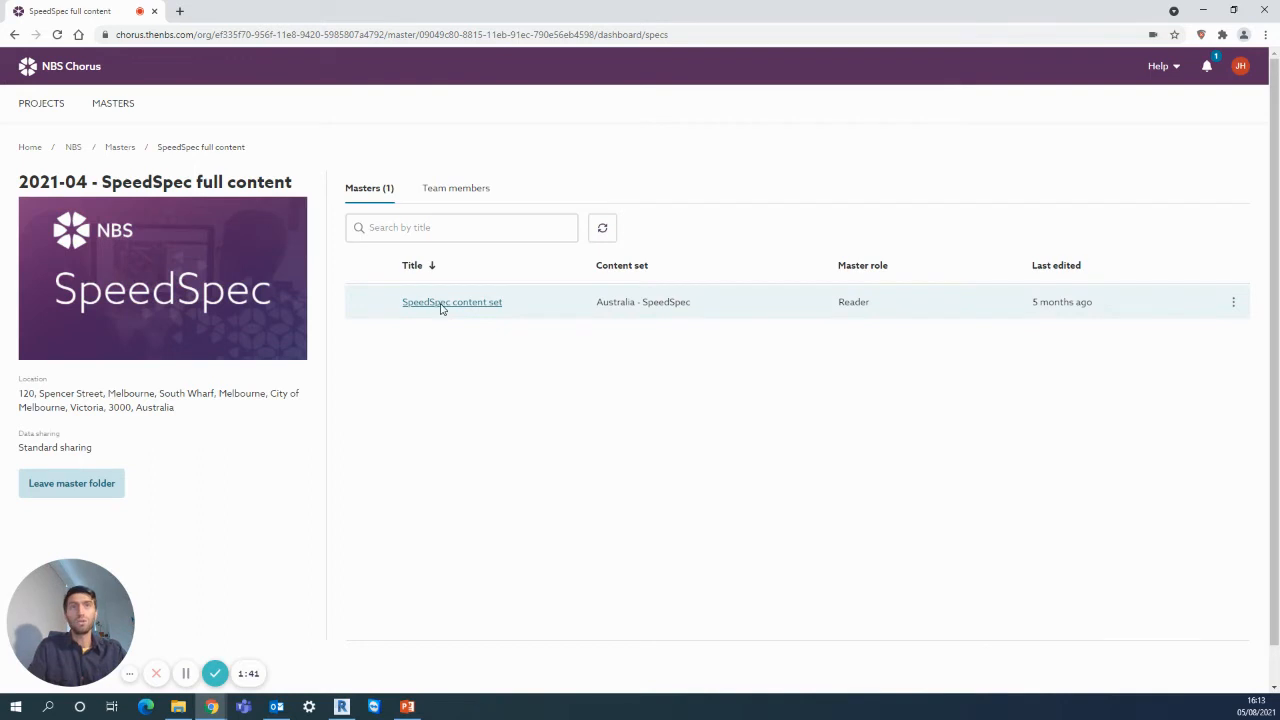
pyautogui.click(451, 301)
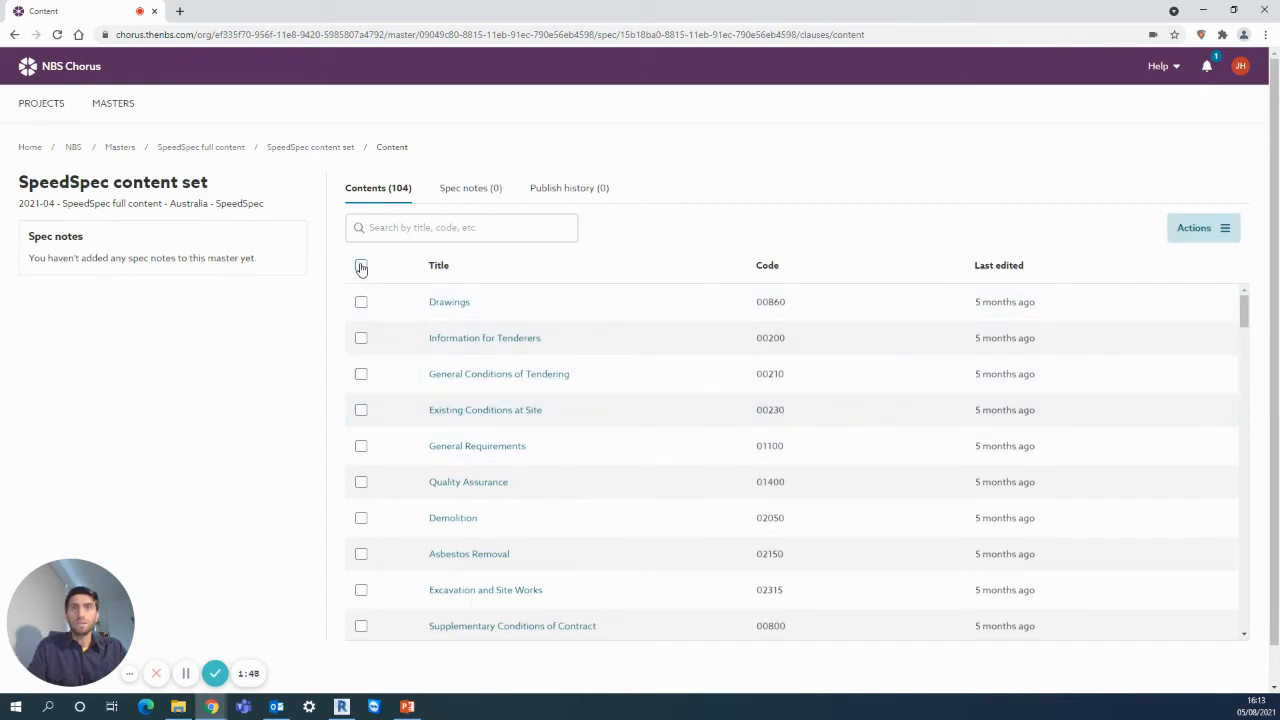
# - Select all sections, then deselect Fall Arrest Equipment and others, leaving 98 of 104
pyautogui.click(361, 265)
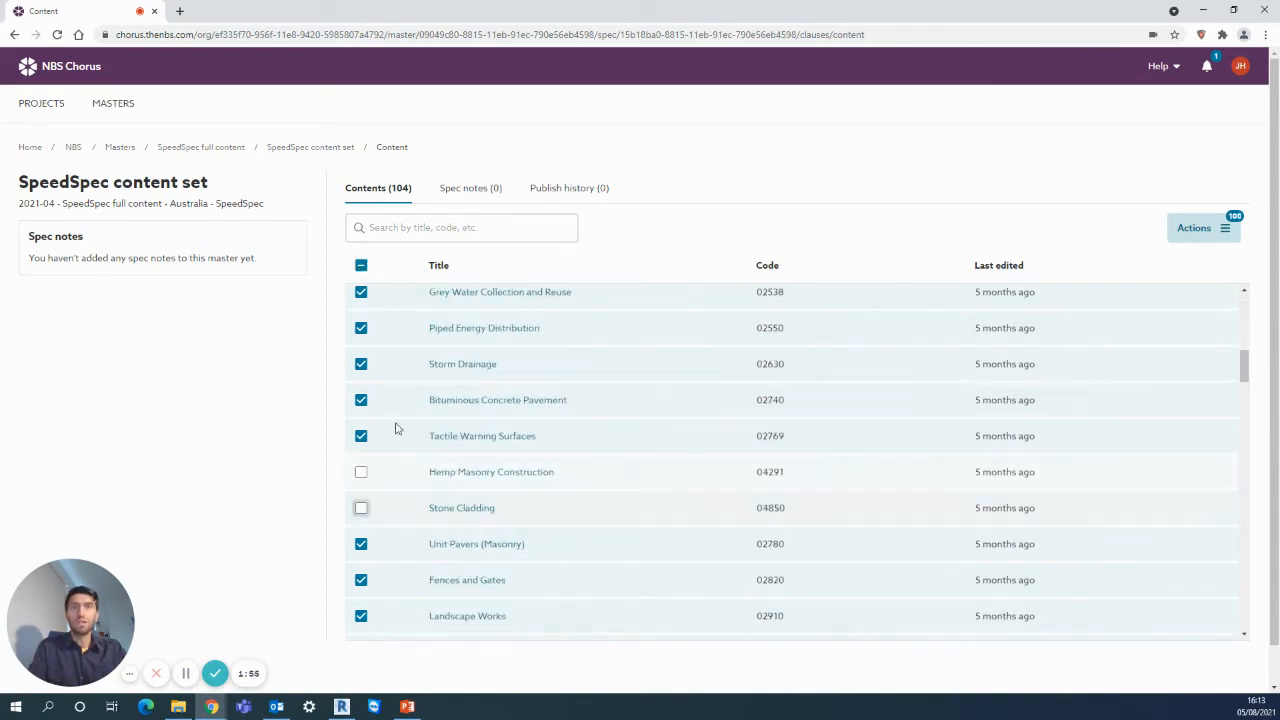
pyautogui.scroll(-3)
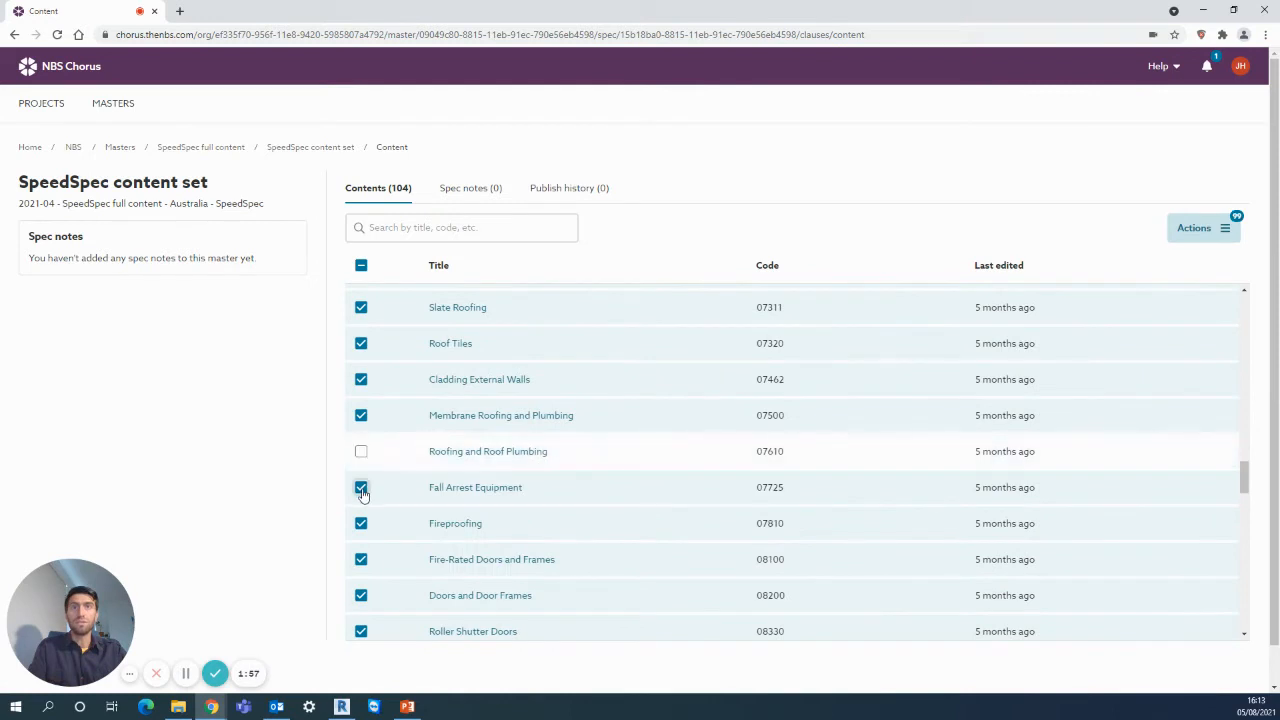
pyautogui.click(361, 487)
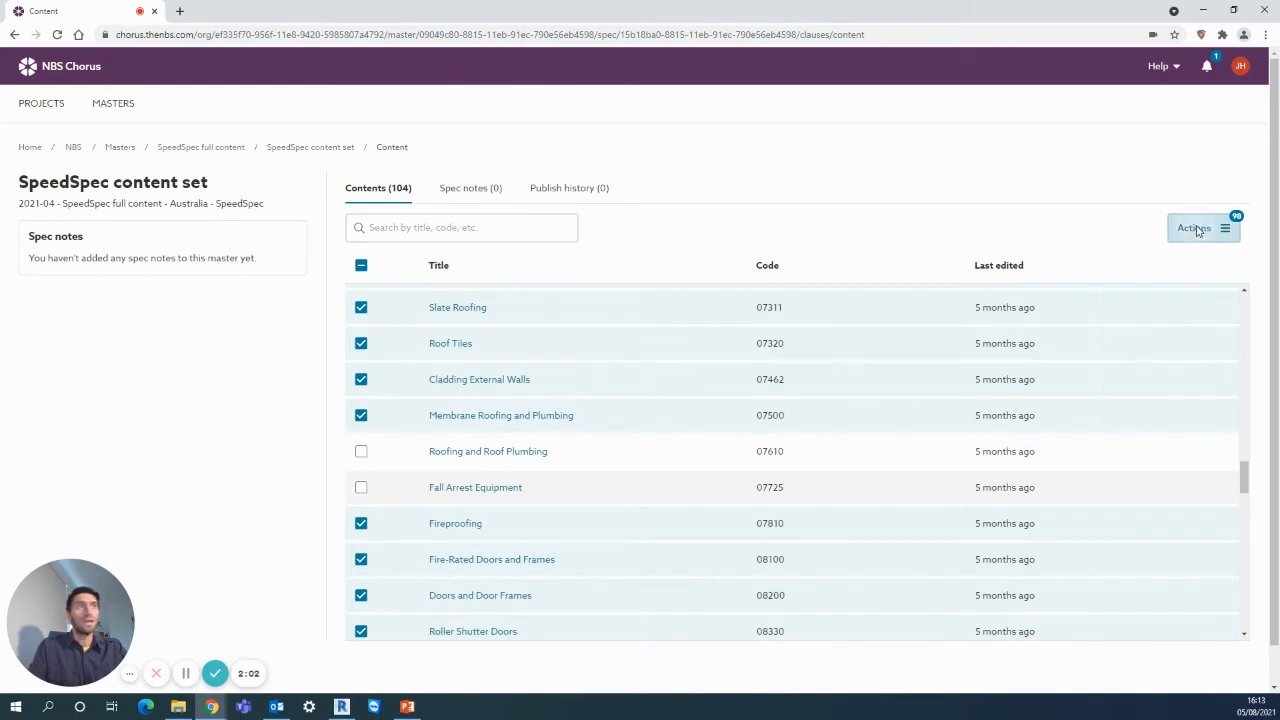
# - Copy the 98 selected clauses into project 0508 SpeedSpec test's Architecture specification
pyautogui.click(1194, 228)
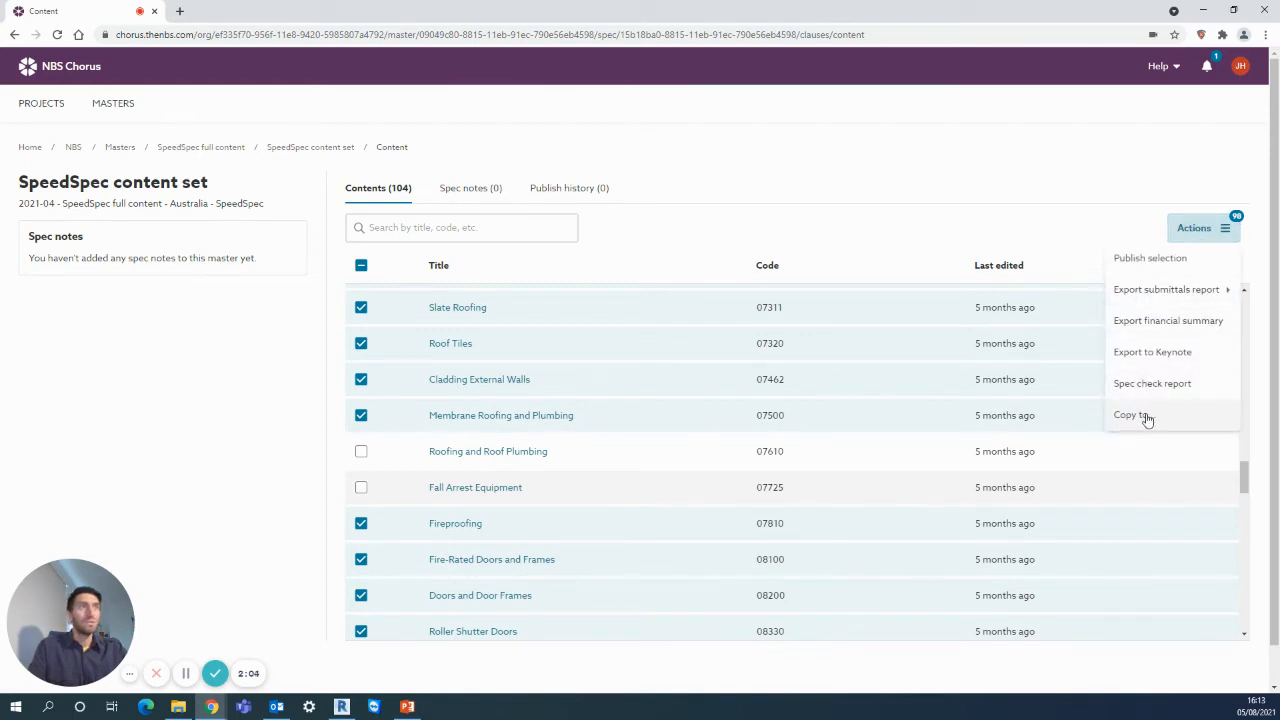
pyautogui.click(1131, 415)
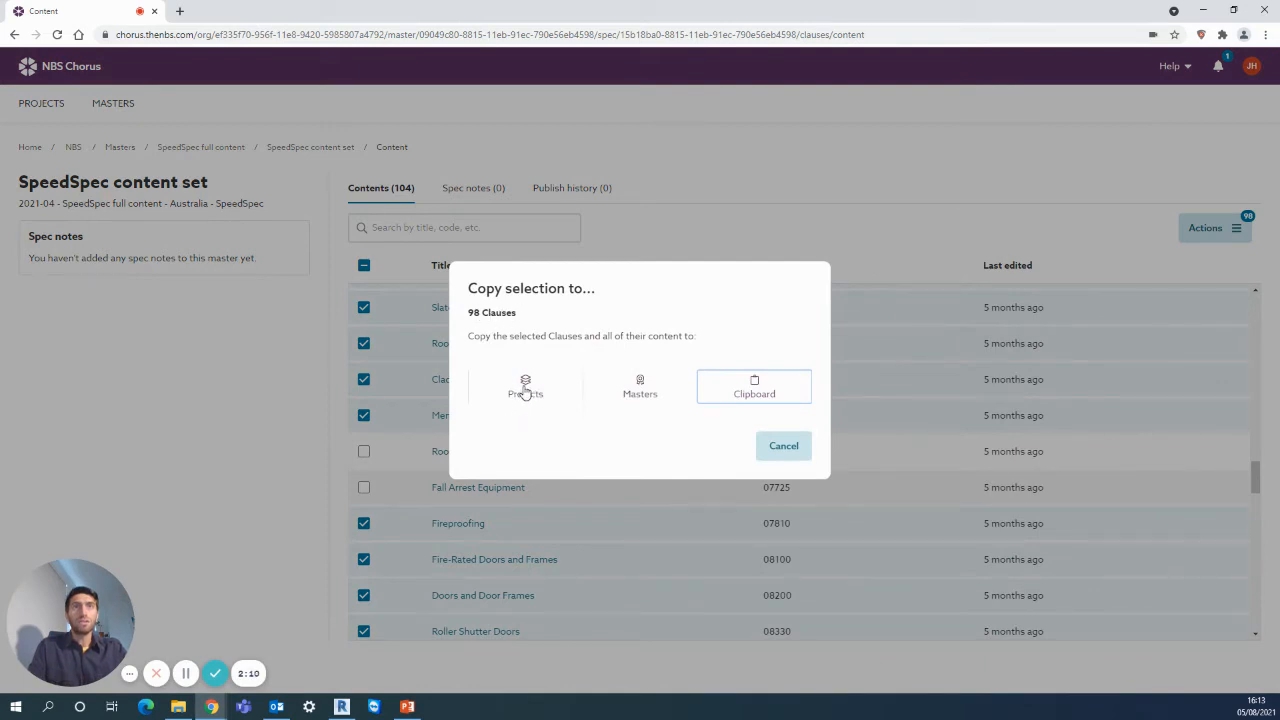
pyautogui.click(525, 388)
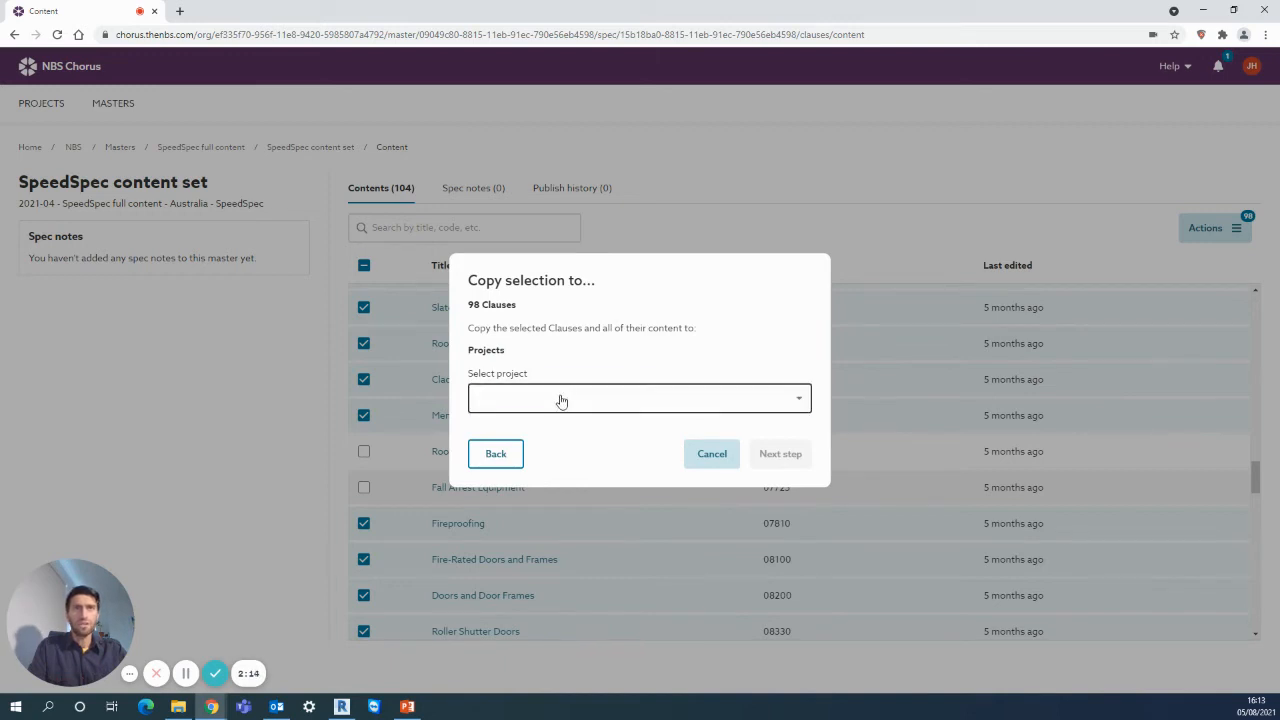
pyautogui.click(638, 398)
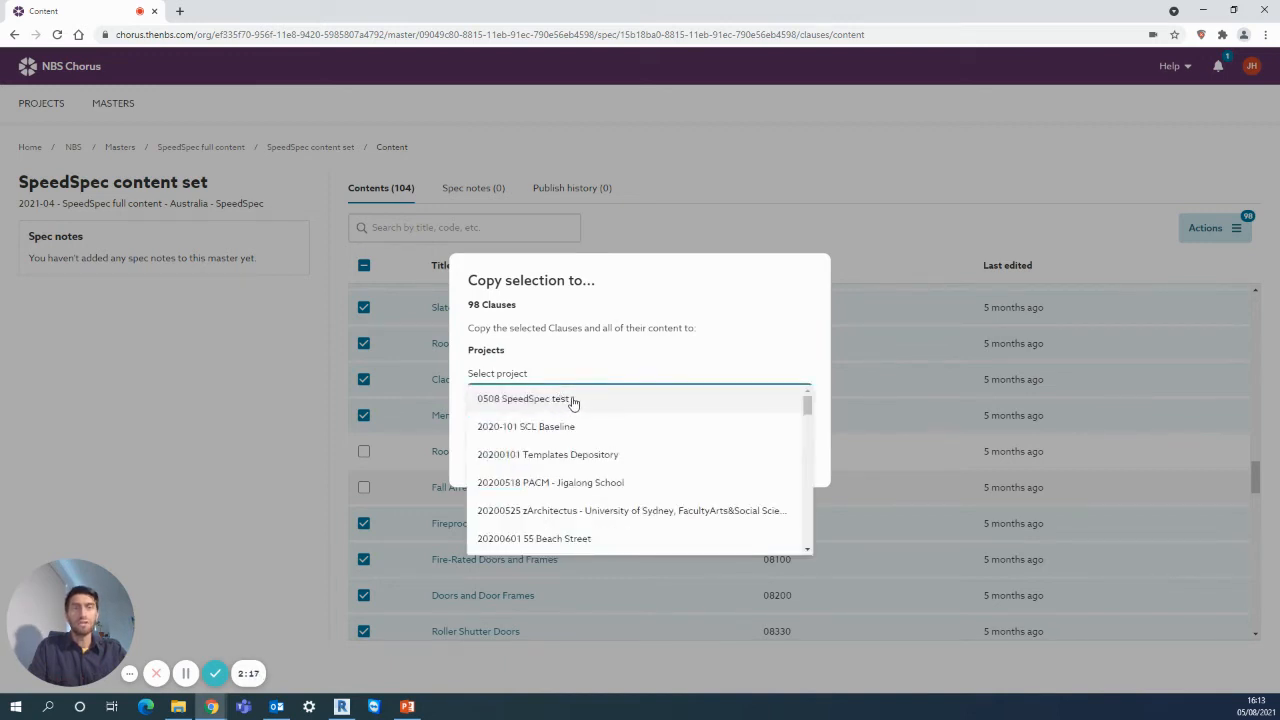
pyautogui.click(527, 398)
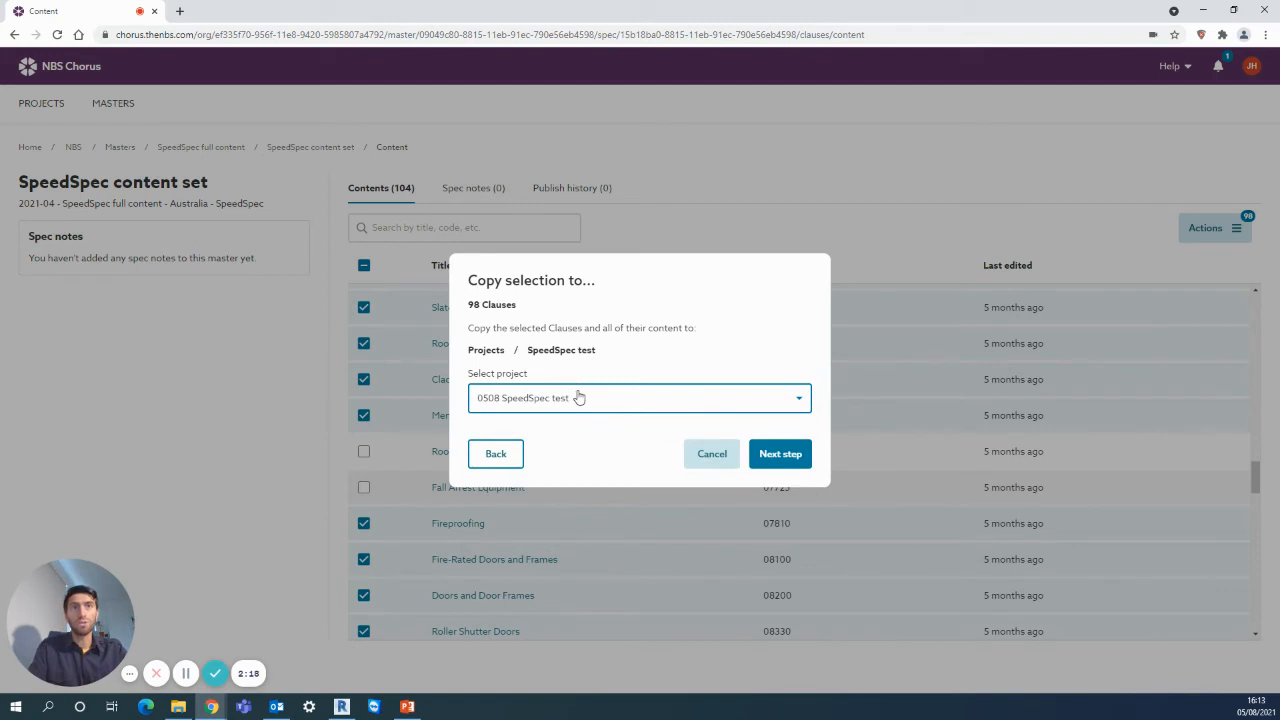
pyautogui.click(780, 453)
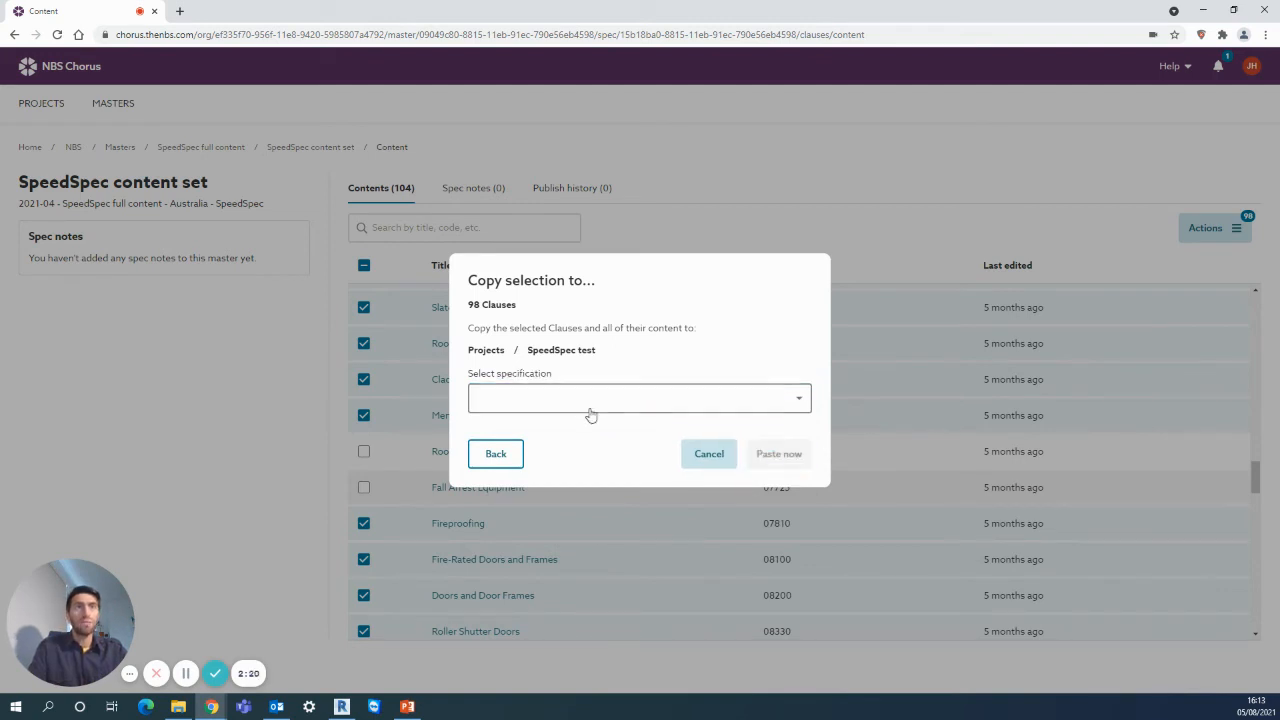
pyautogui.click(639, 398)
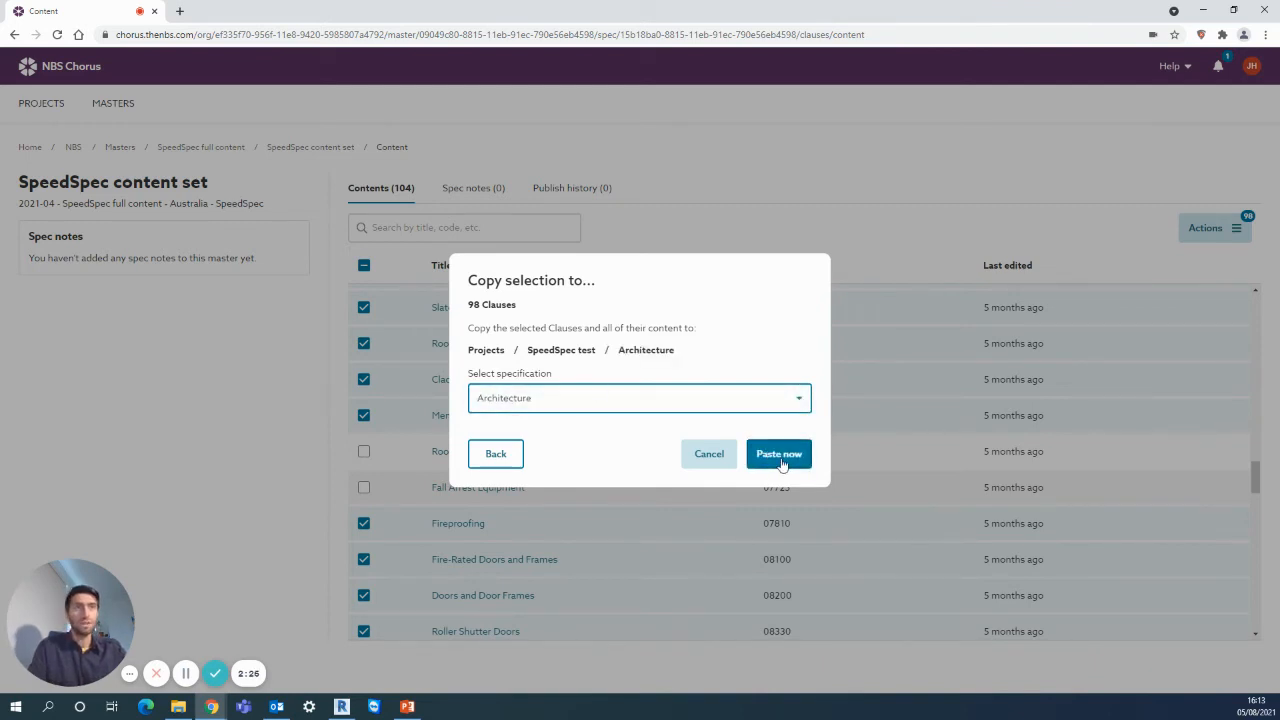
pyautogui.click(778, 453)
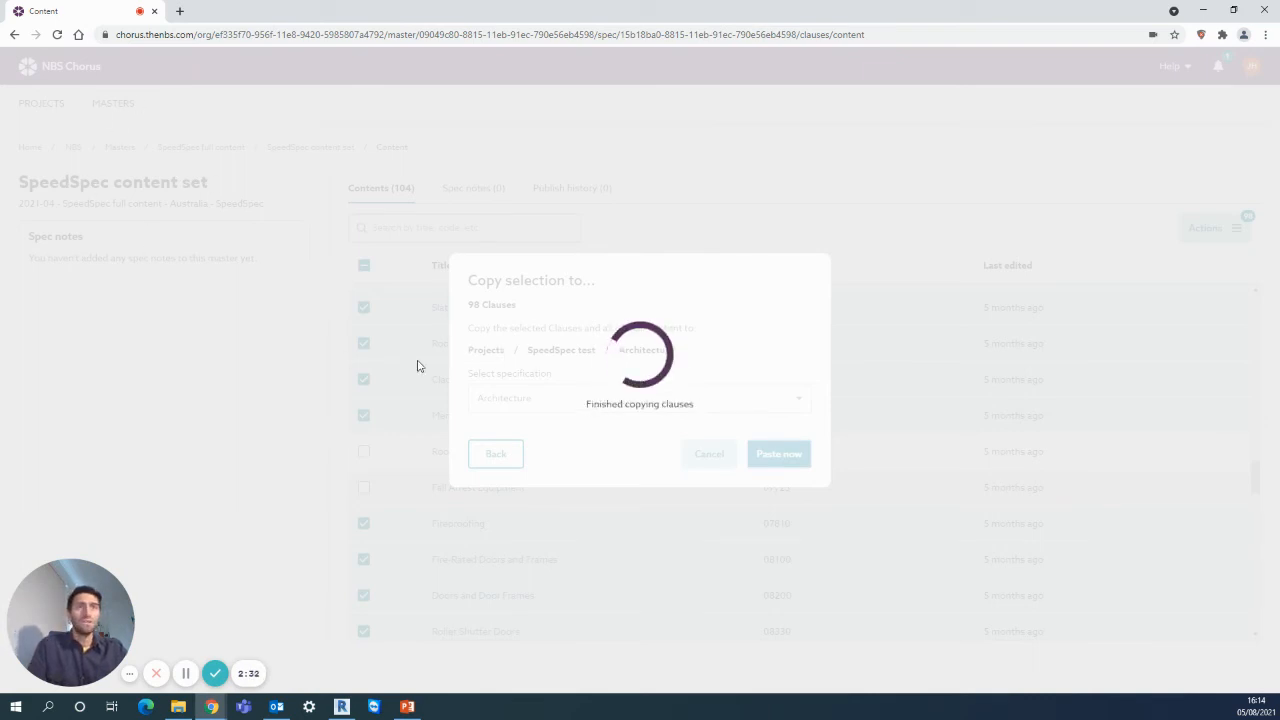
# - Follow the SpeedSpec test / Architecture link in the copy confirmation
pyautogui.click(779, 453)
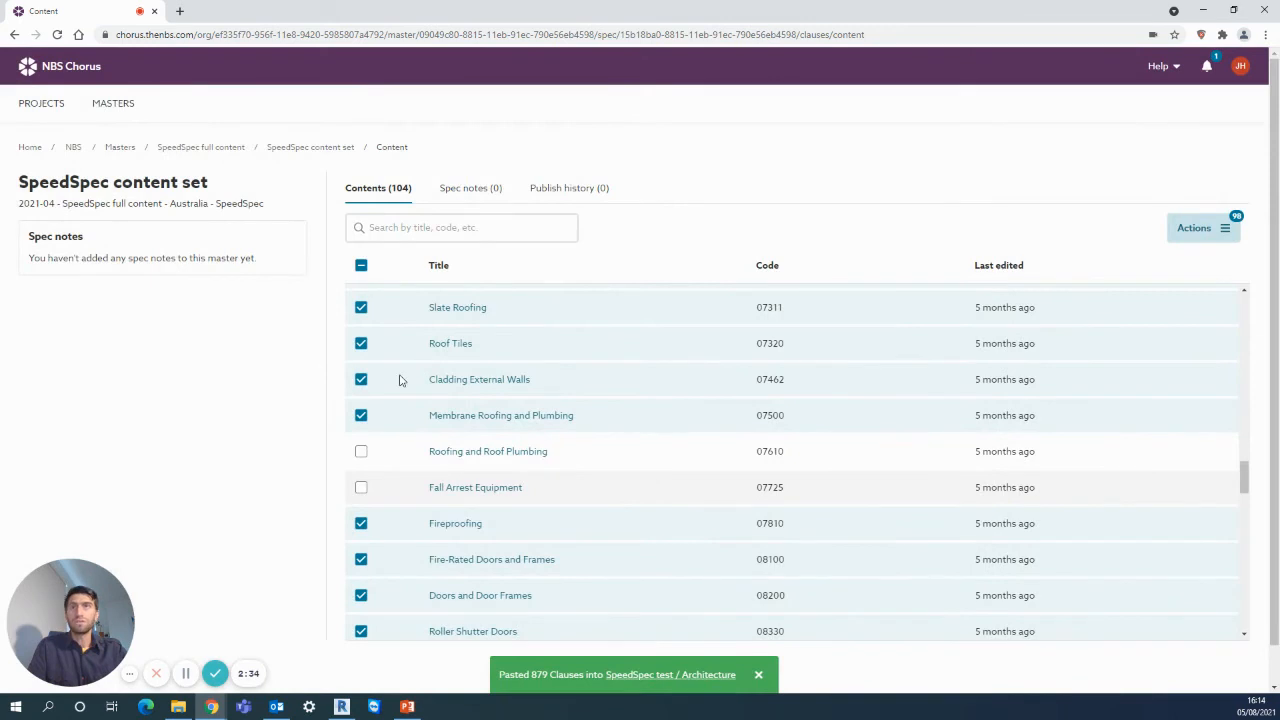
pyautogui.moveTo(625, 666)
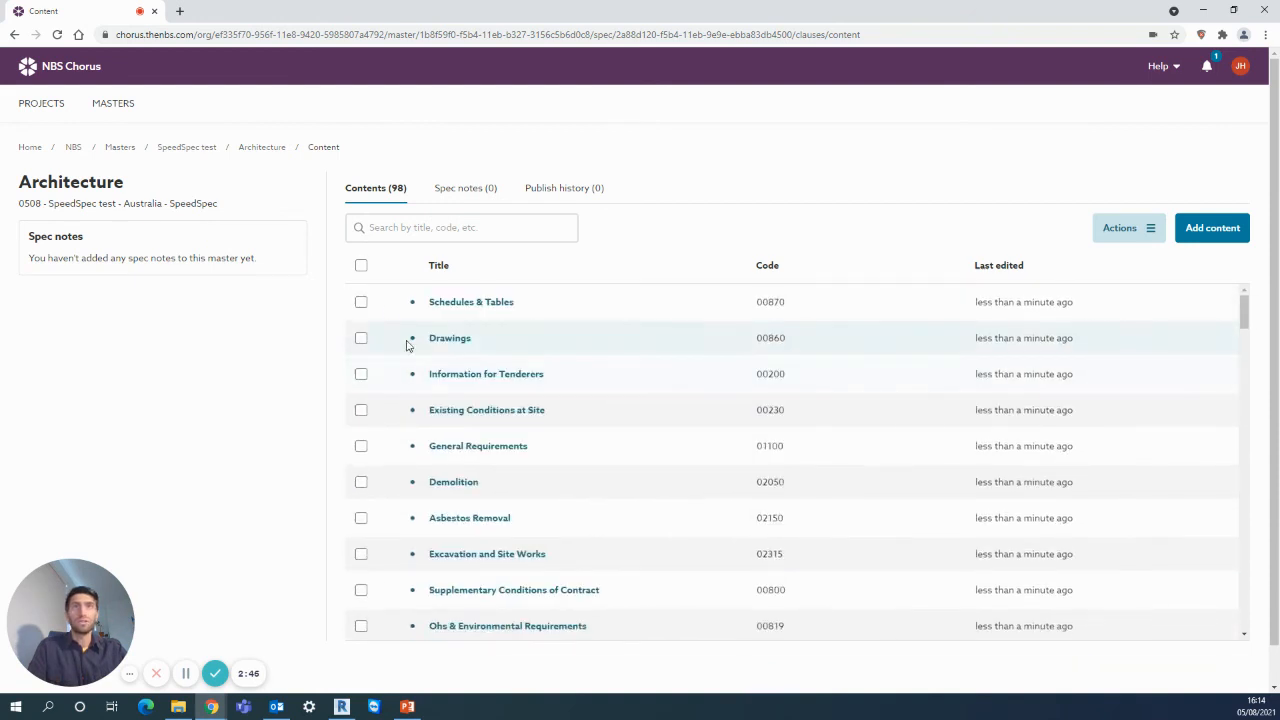
# - Tick the header checkbox to select all 98 Architecture clauses
pyautogui.click(360, 265)
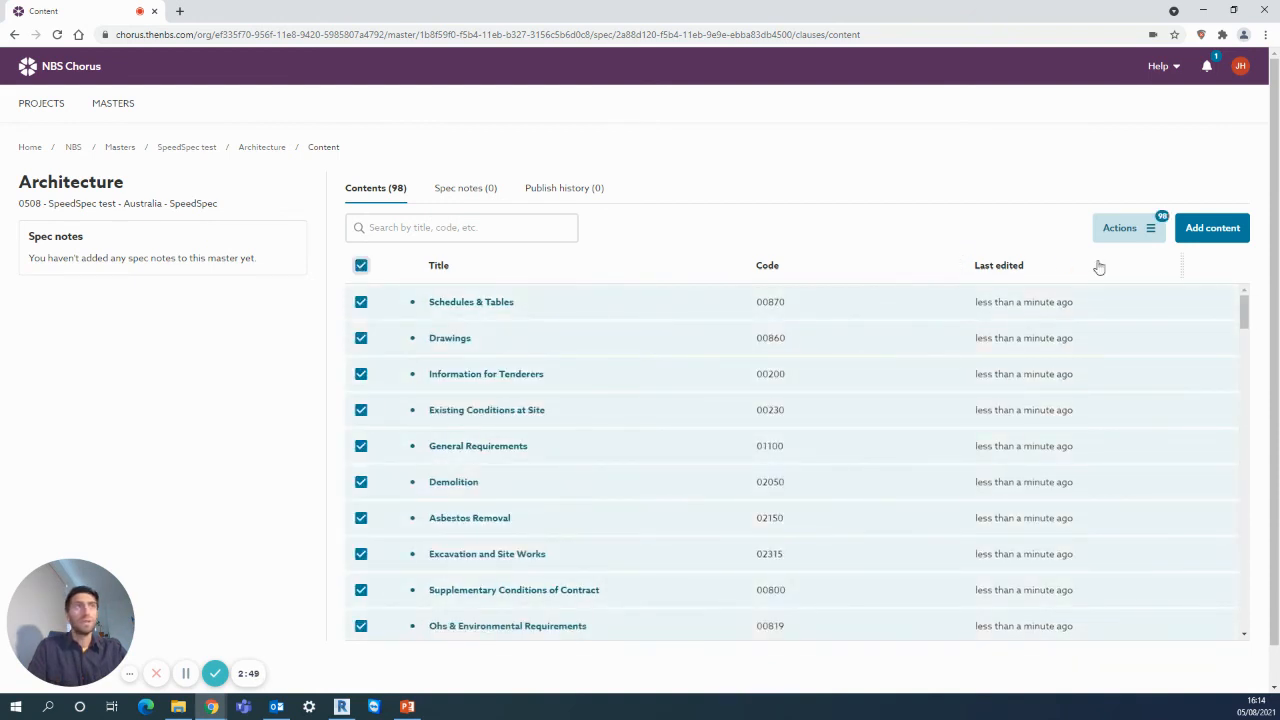
pyautogui.moveTo(493, 356)
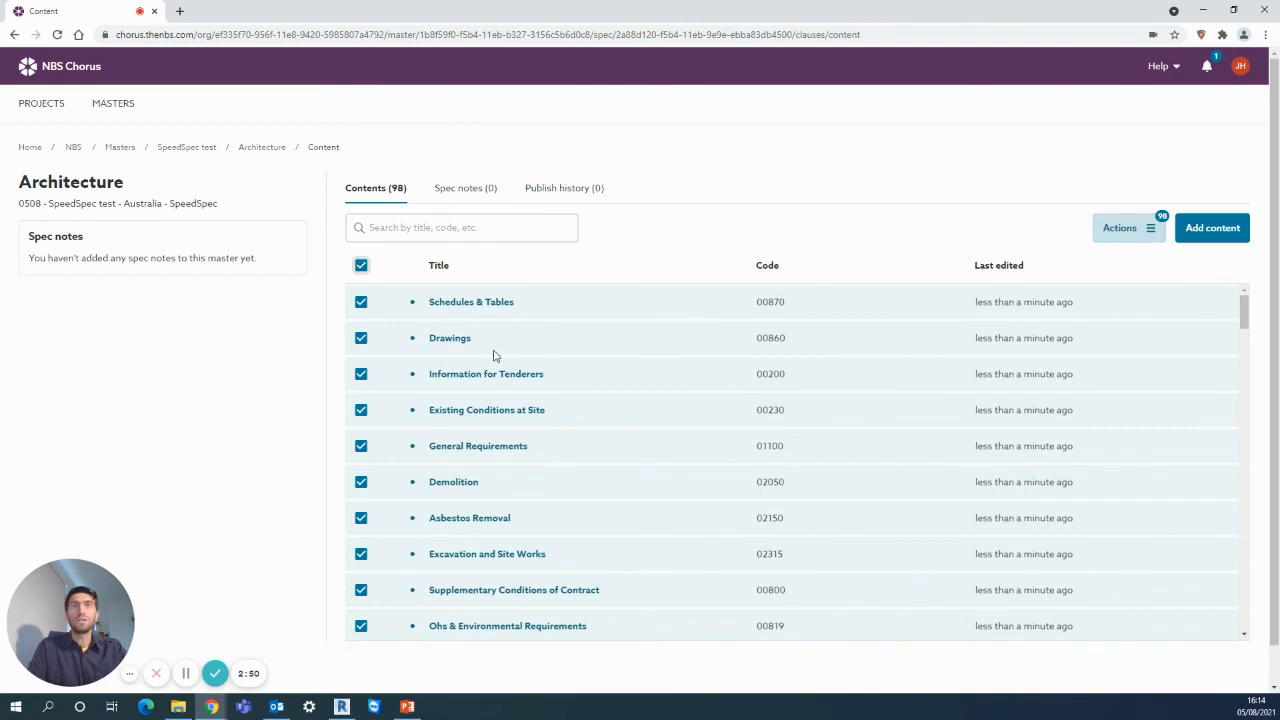
pyautogui.moveTo(248, 377)
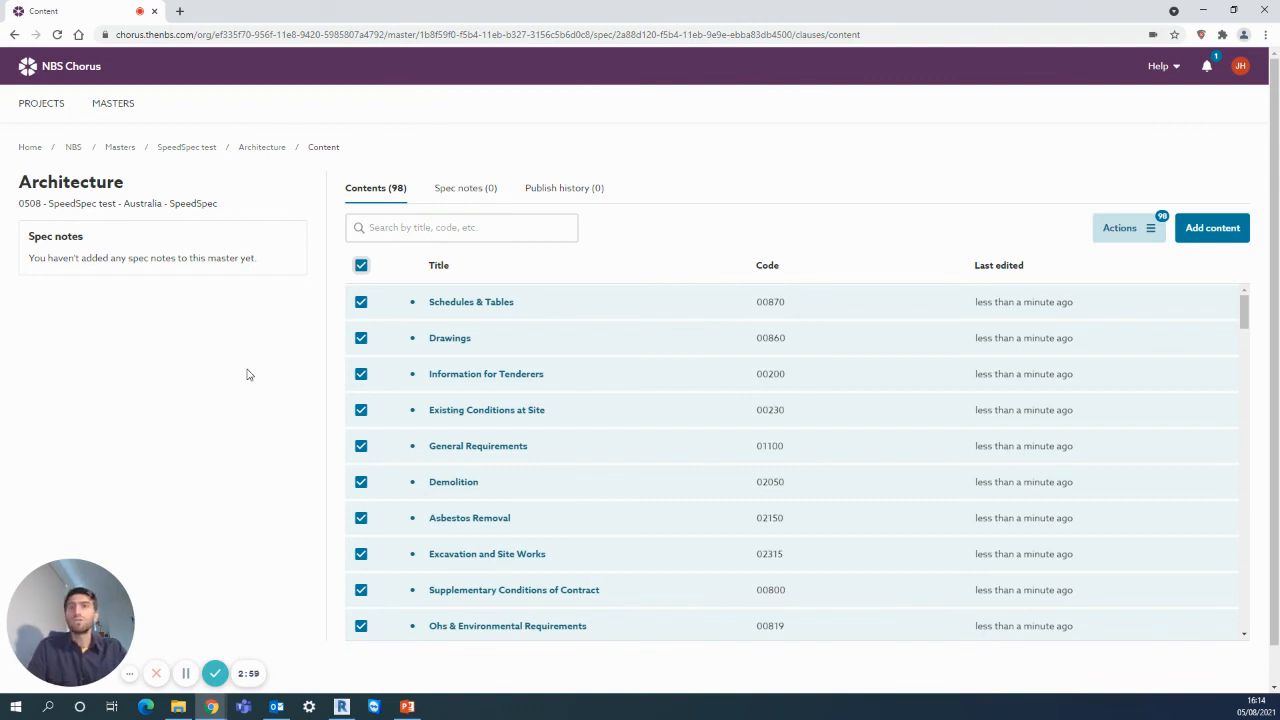
pyautogui.moveTo(253, 365)
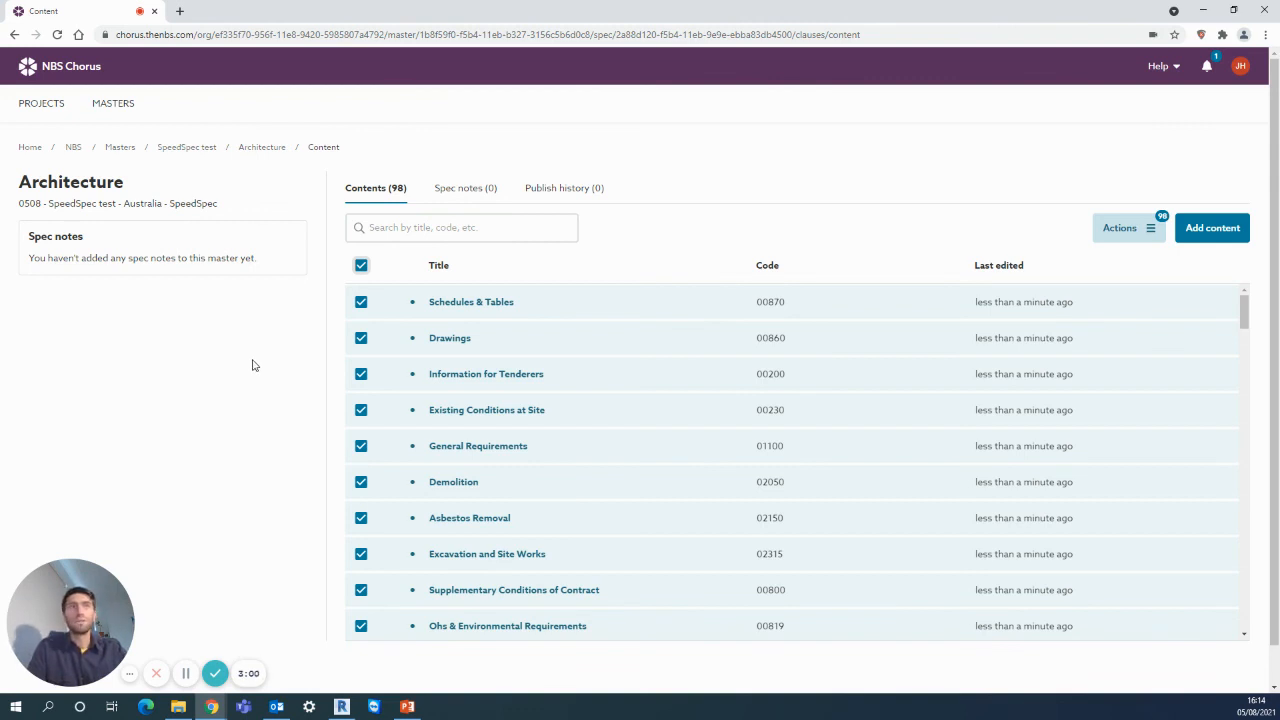